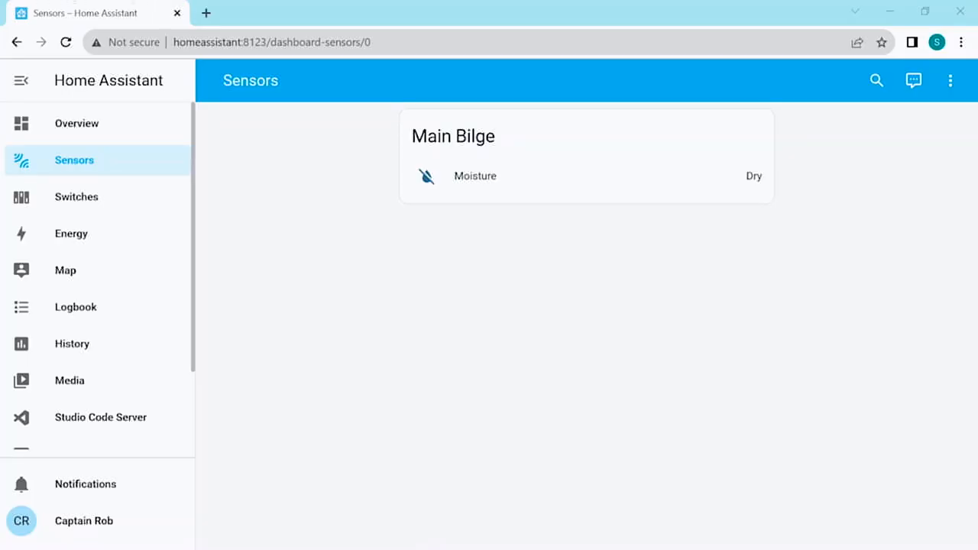
mouse_move(110, 293)
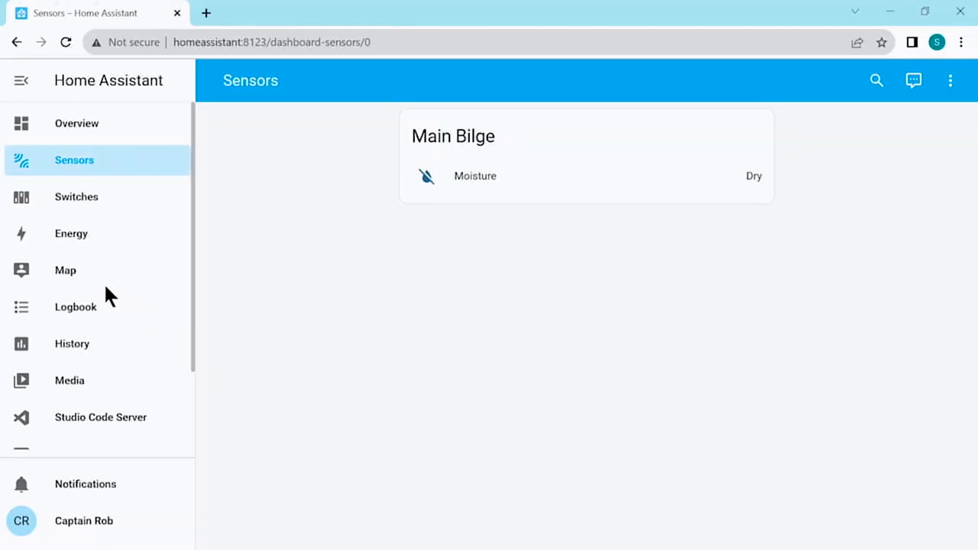
Open the Zigbee Home Automation integration's configuration page via Settings > Devices & Services.
scroll(down, 3)
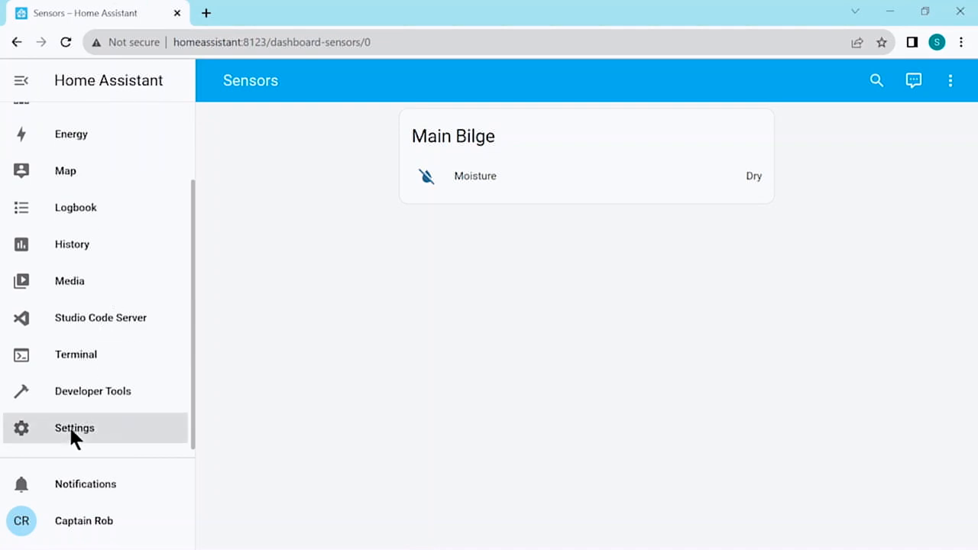
click(75, 428)
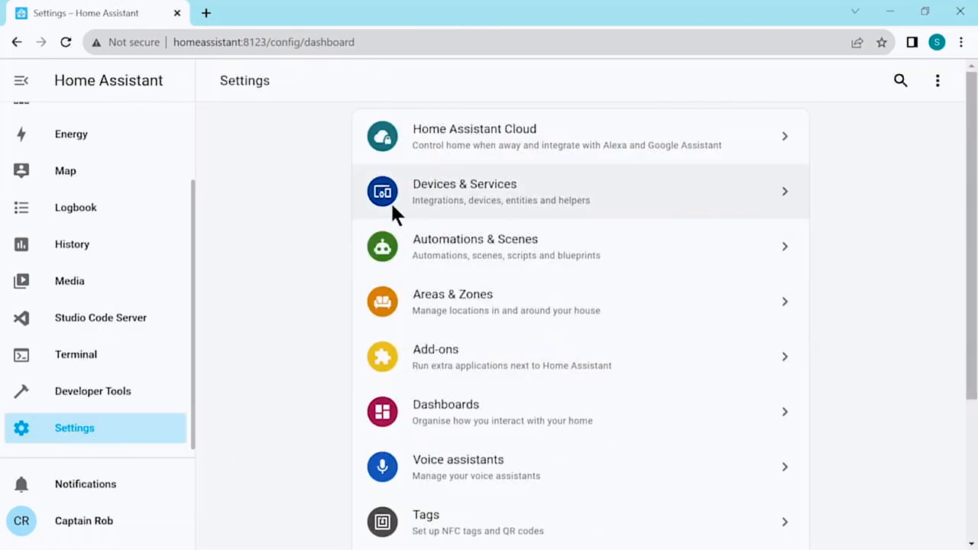
click(464, 191)
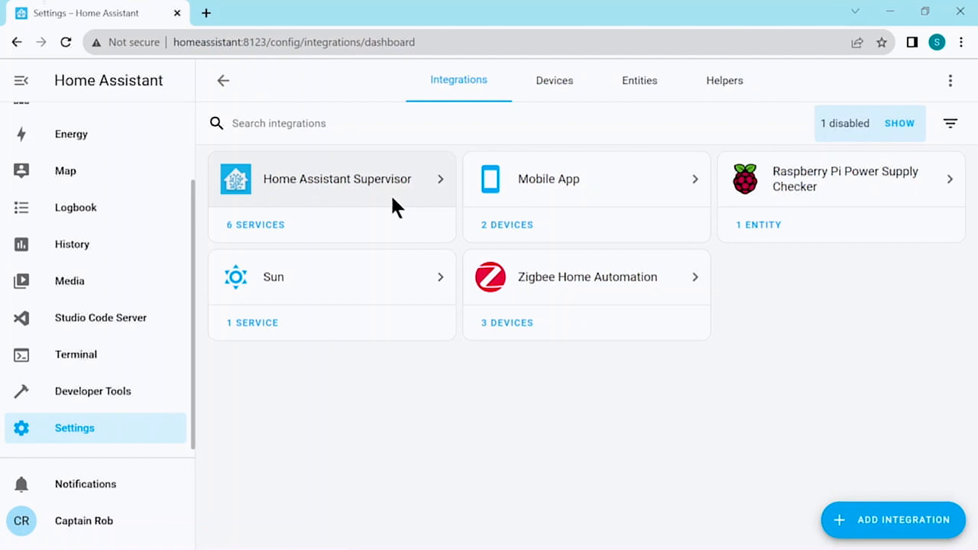
mouse_move(703, 282)
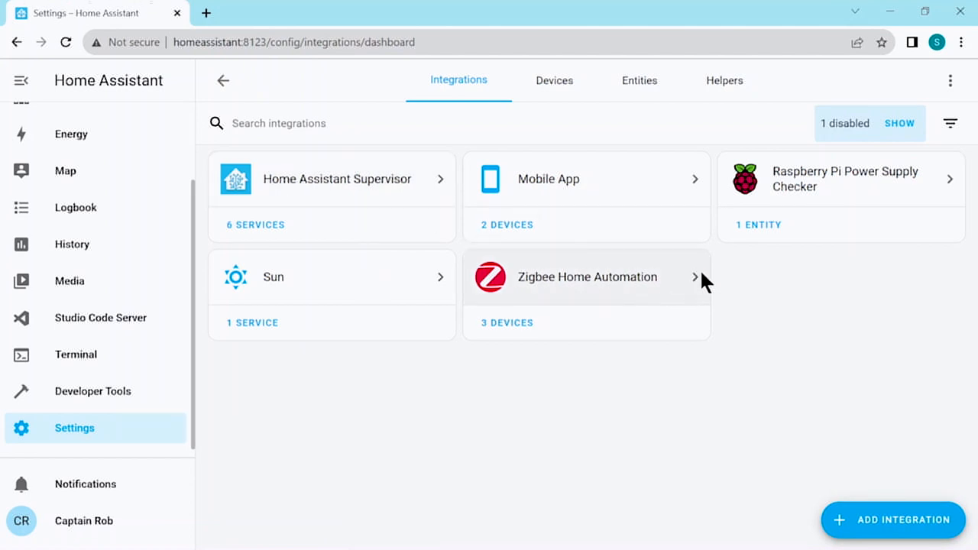
mouse_move(696, 291)
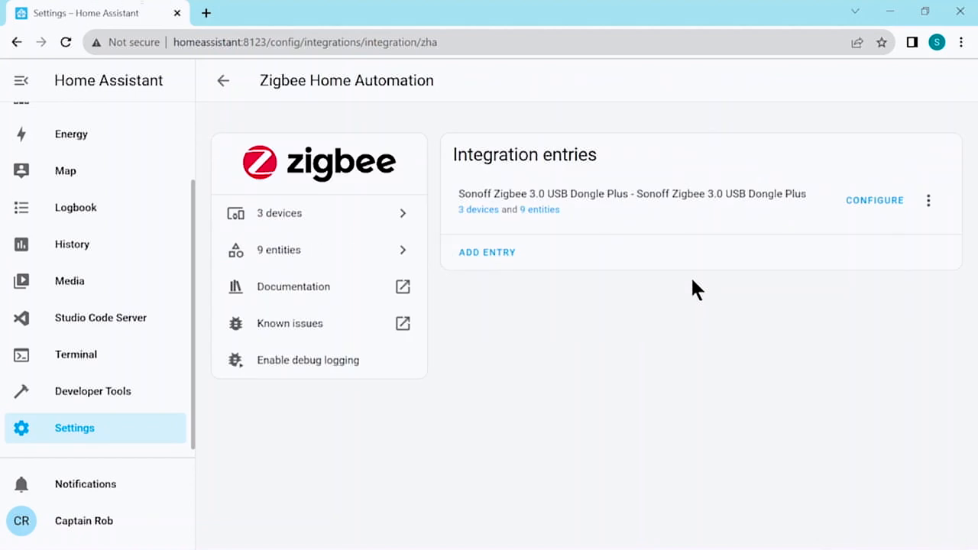
click(875, 199)
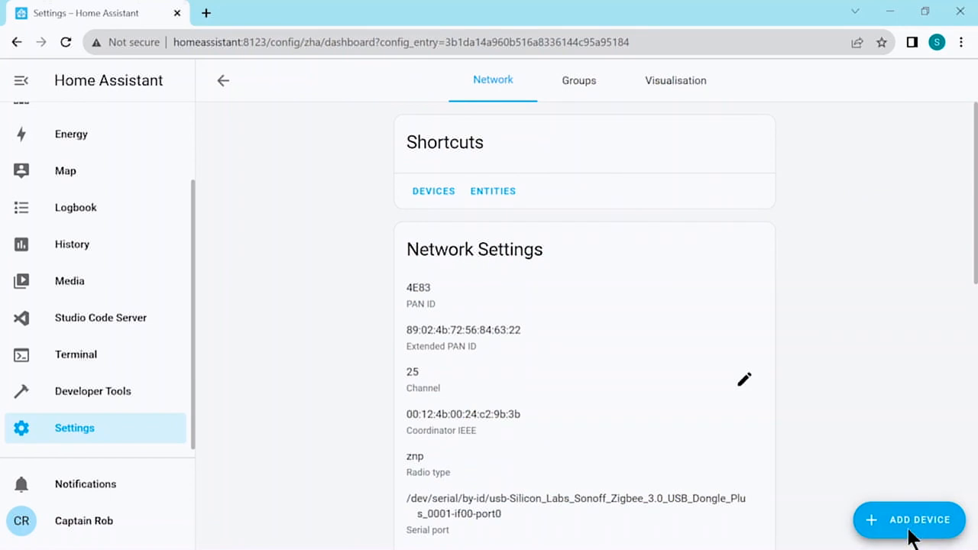
Search for new Zigbee devices until the TS0601 device reports ready to use.
click(911, 519)
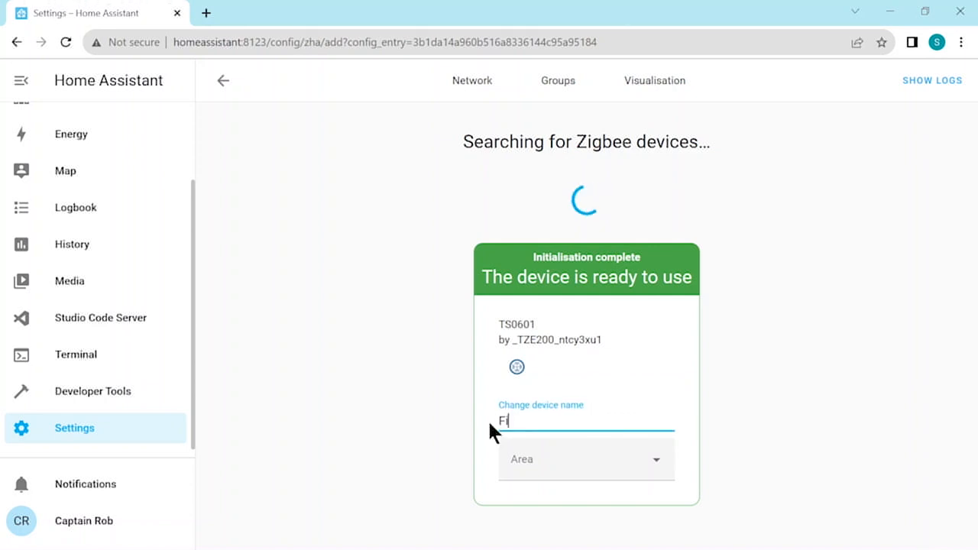
Rename the TS0601 device 'Fire Alarm', assign it to Switchboard, and go back to the network page.
text(Fire Alarm)
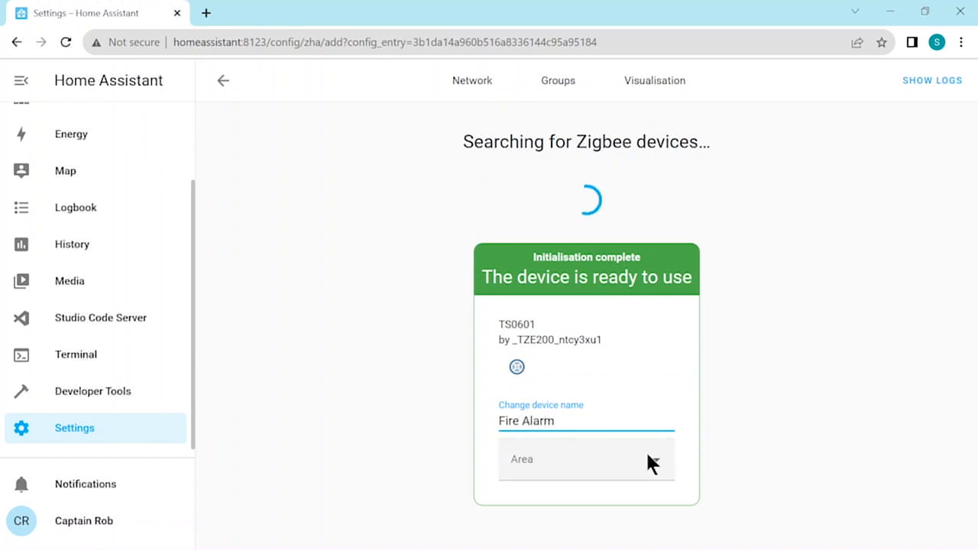
text(Switchboard)
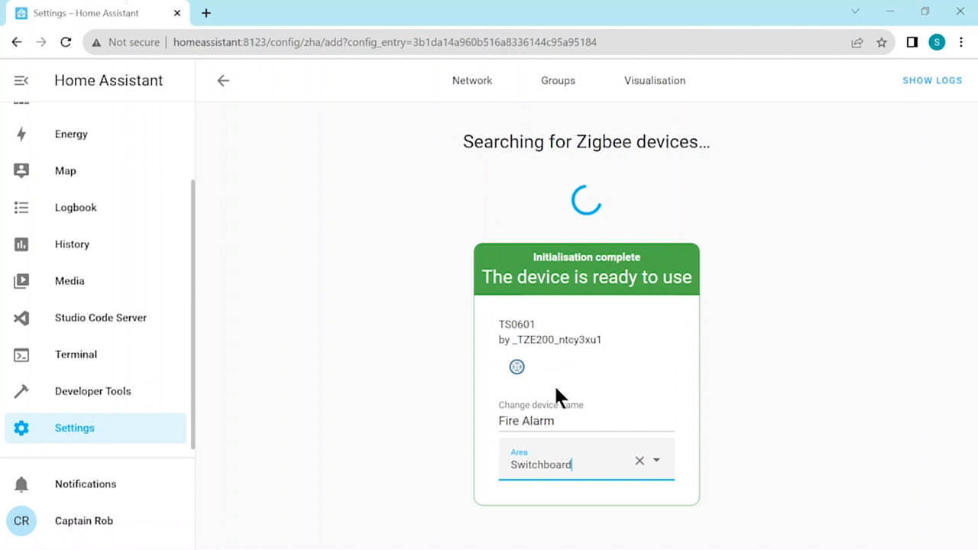
mouse_move(765, 376)
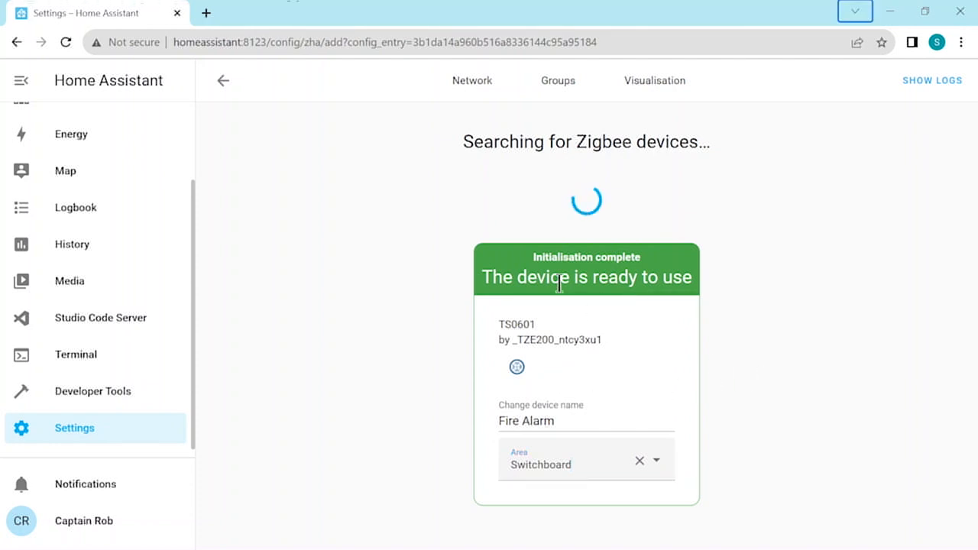
click(222, 80)
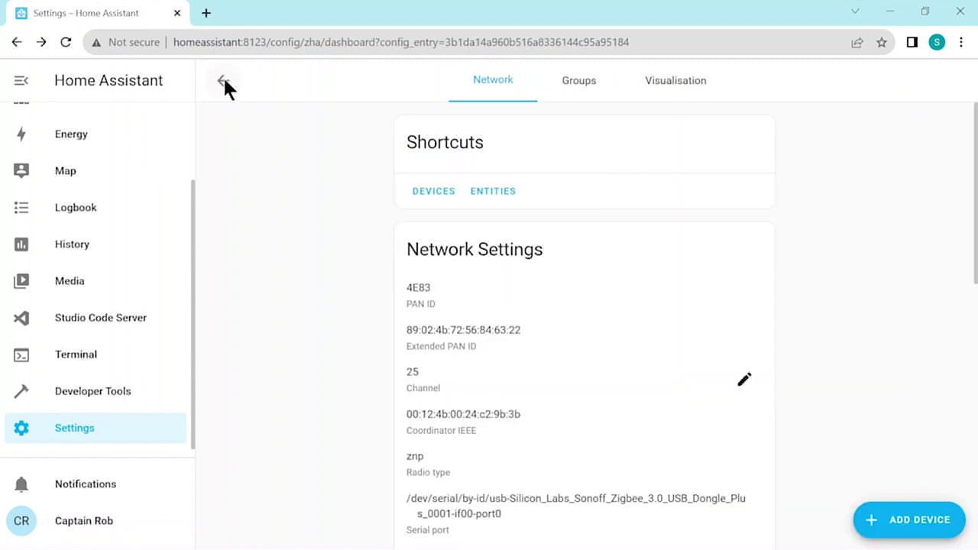
Open Fire Alarm from the Zigbee integration's devices and start adding its smoke sensor to a dashboard.
click(222, 80)
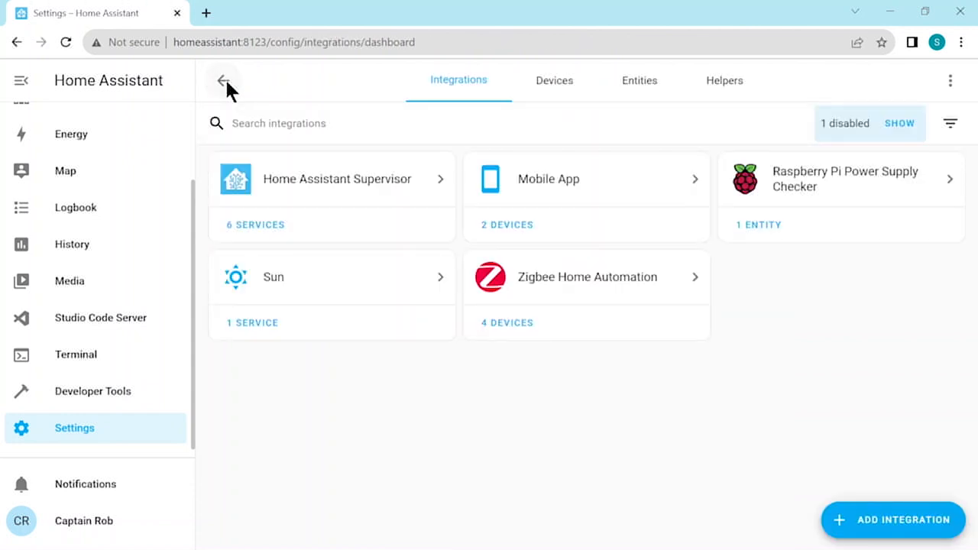
click(506, 323)
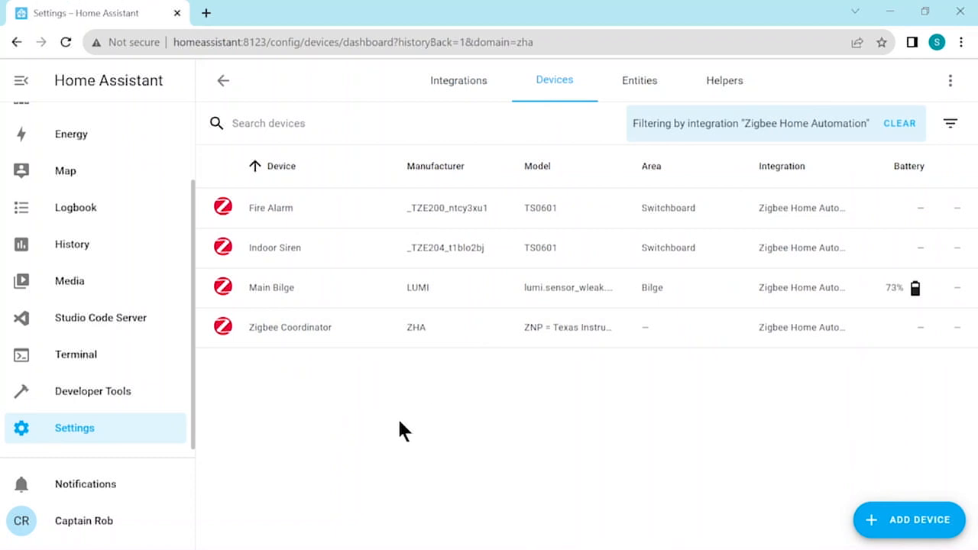
click(270, 207)
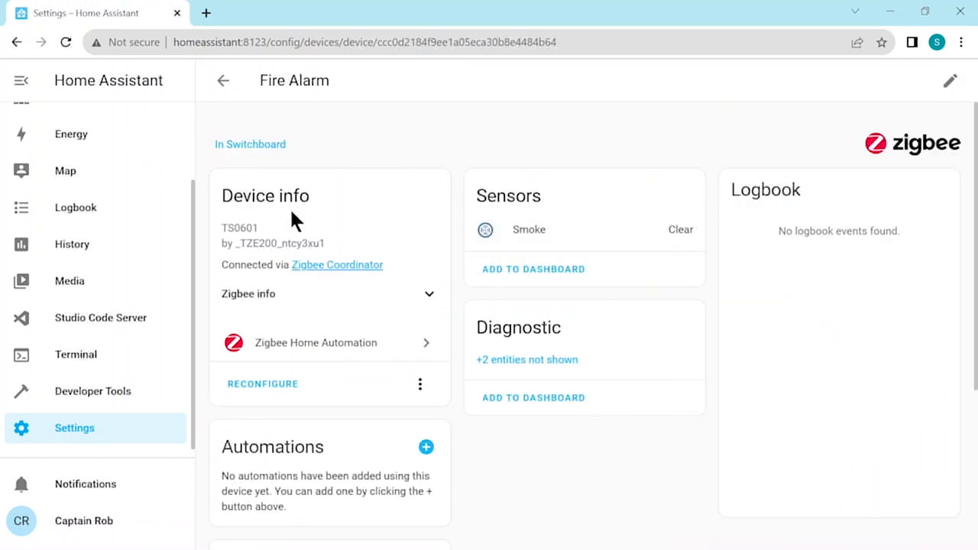
mouse_move(342, 238)
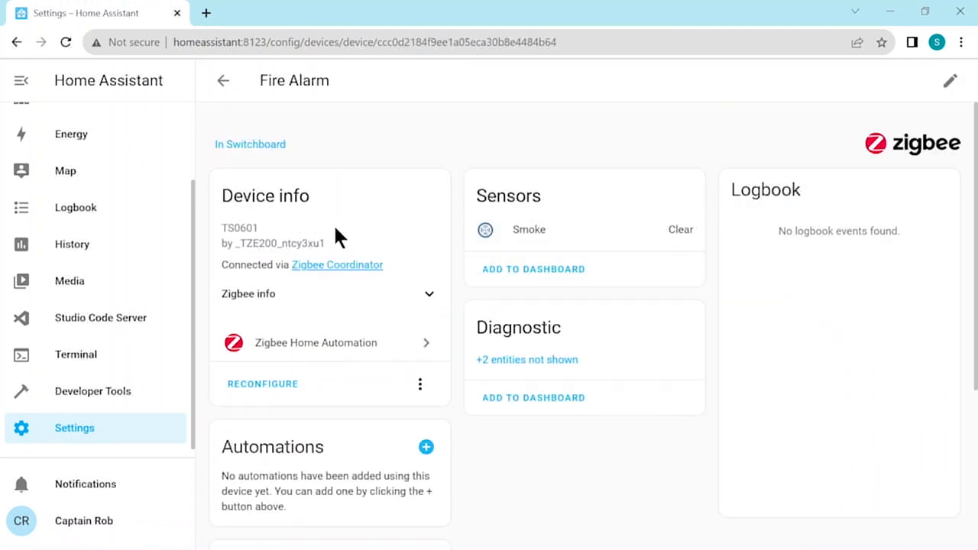
click(534, 269)
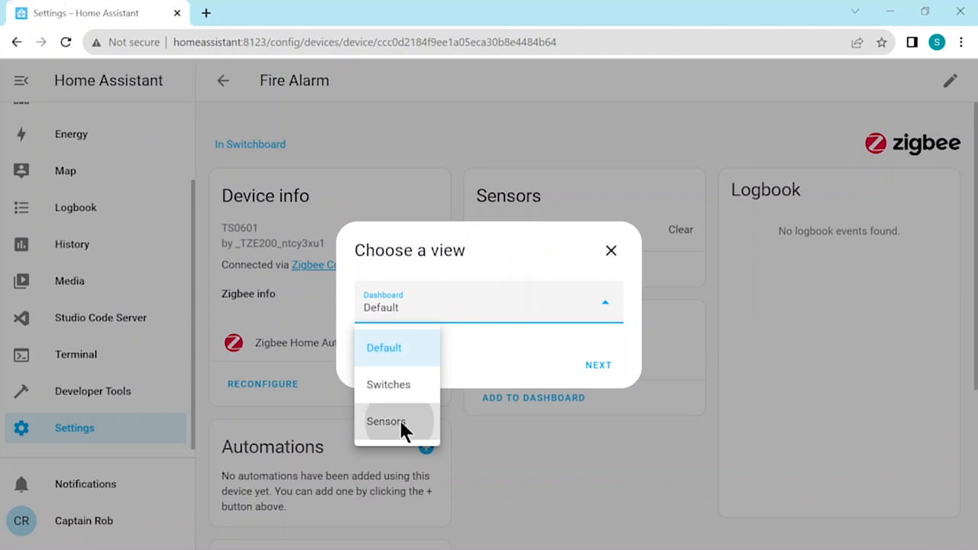
Place the suggested Fire Alarm smoke card on the Sensors dashboard and view it.
click(385, 421)
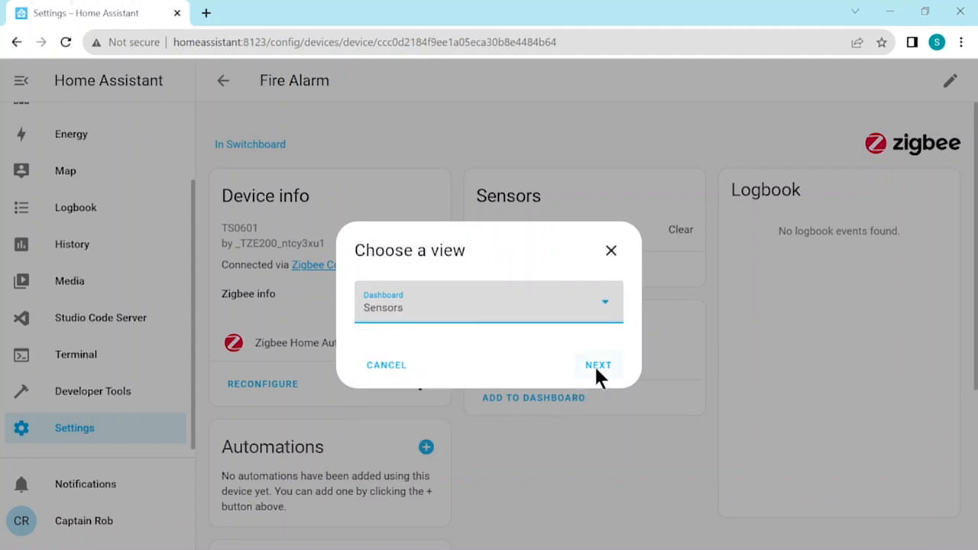
click(599, 365)
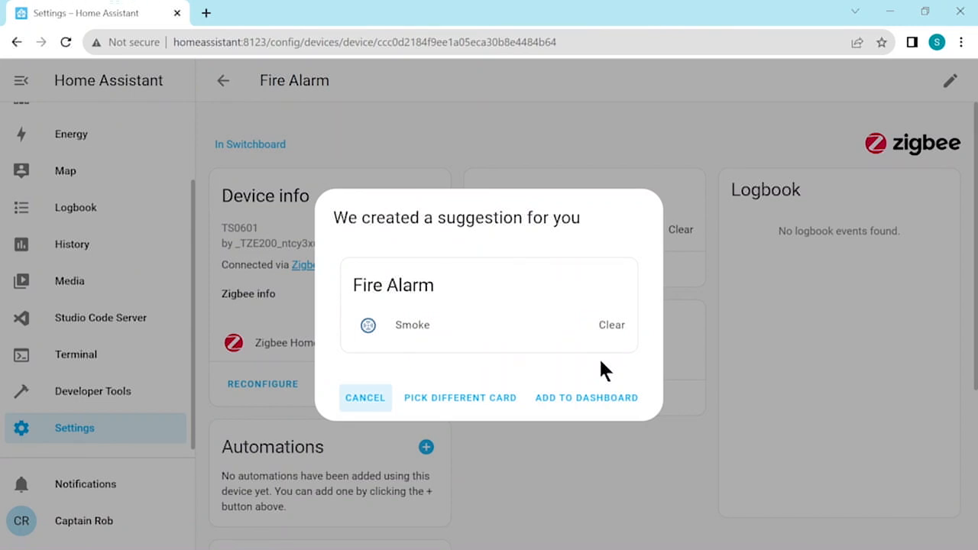
mouse_move(589, 412)
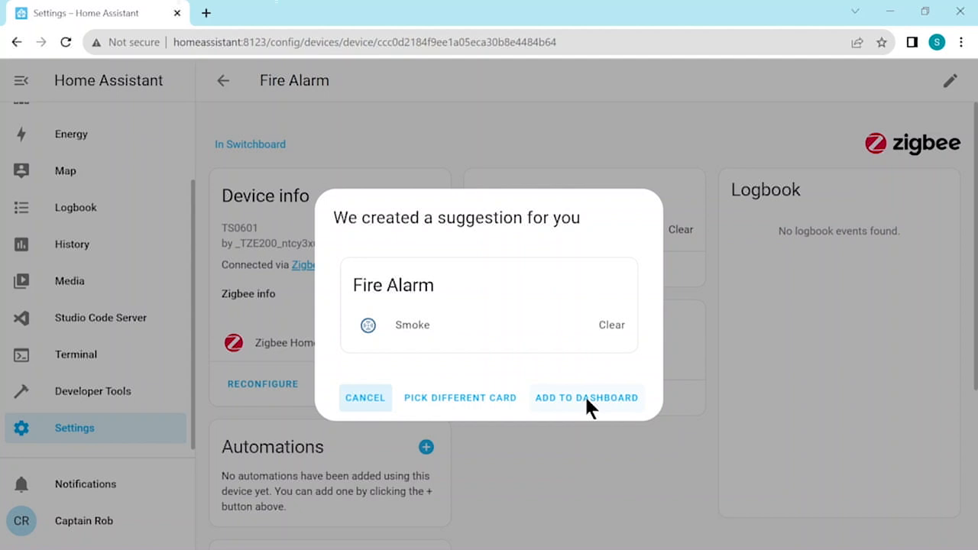
mouse_move(585, 417)
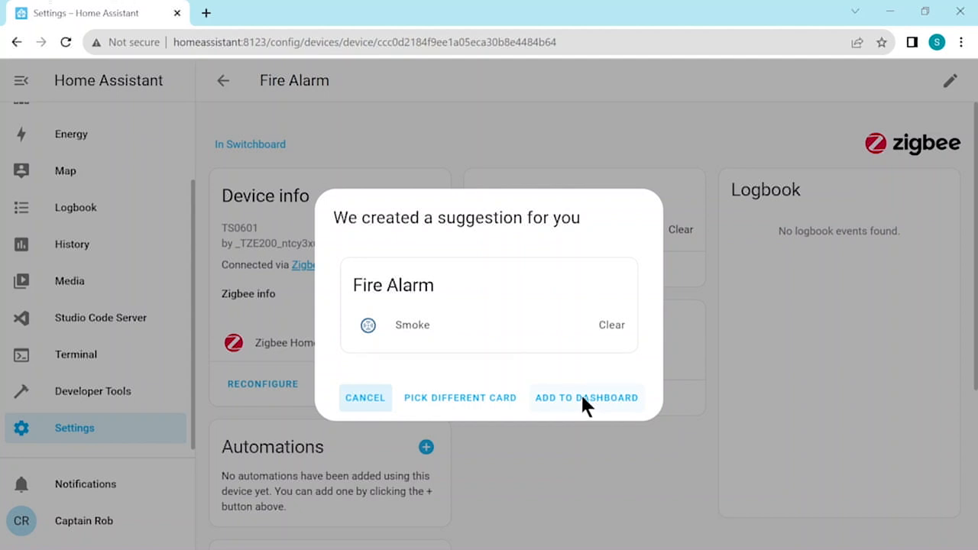
click(587, 398)
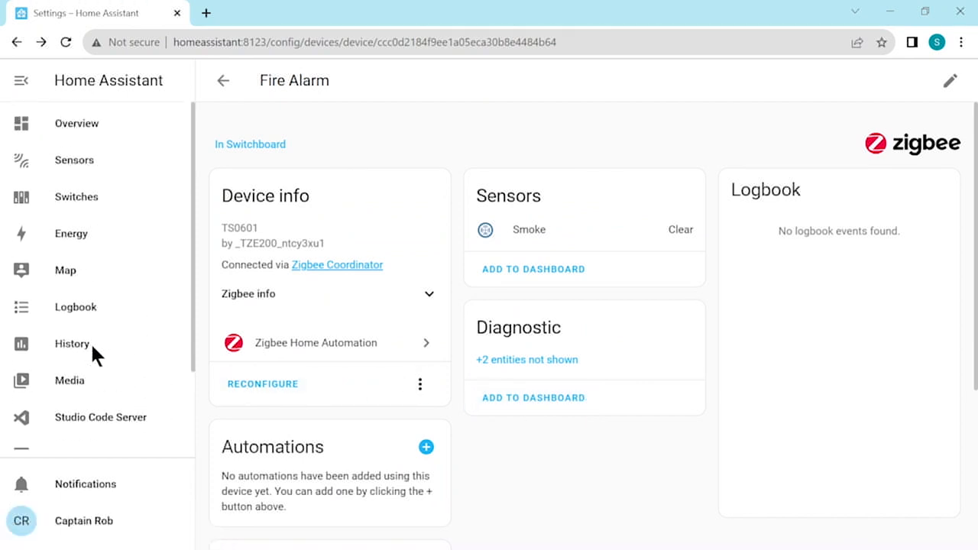
click(74, 160)
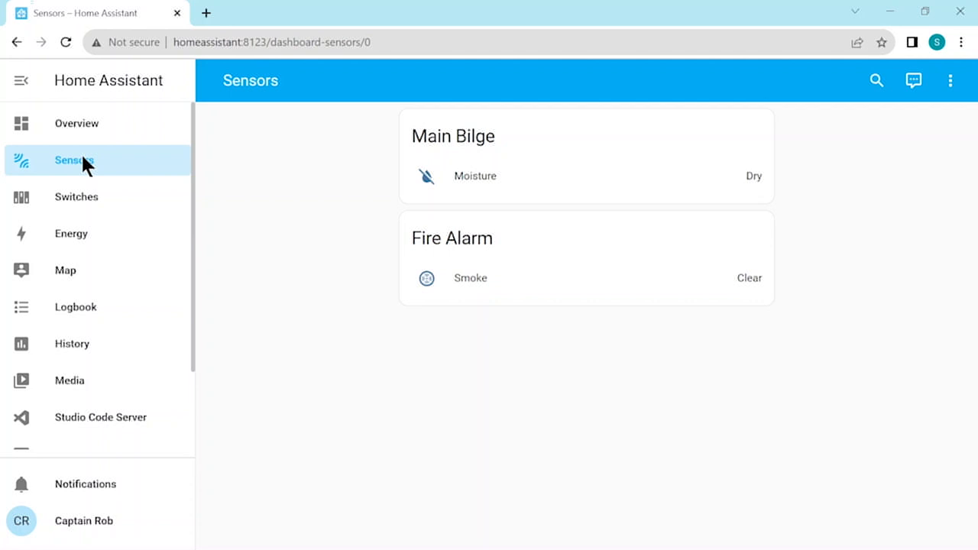
mouse_move(425, 367)
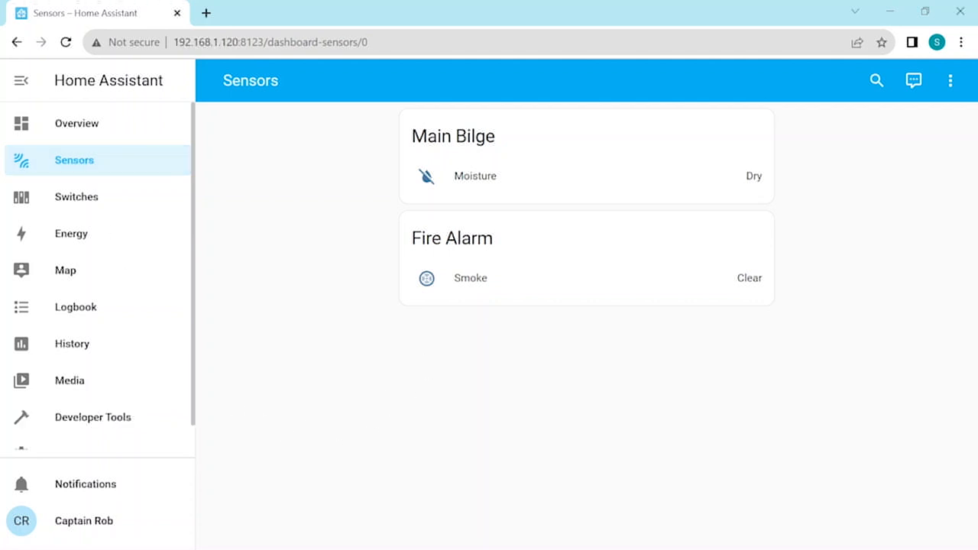
Create a blank new automation from Settings > Automations & Scenes.
scroll(down, 3)
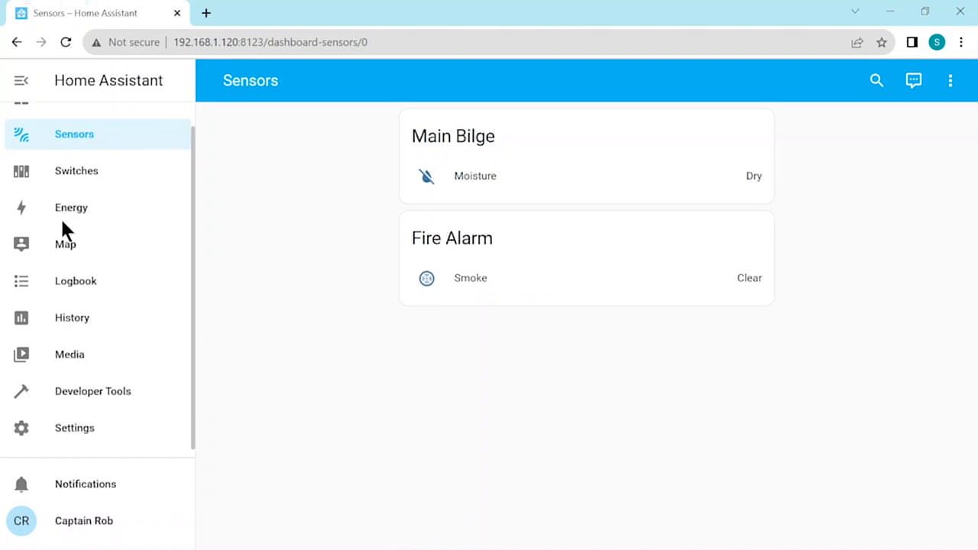
click(74, 428)
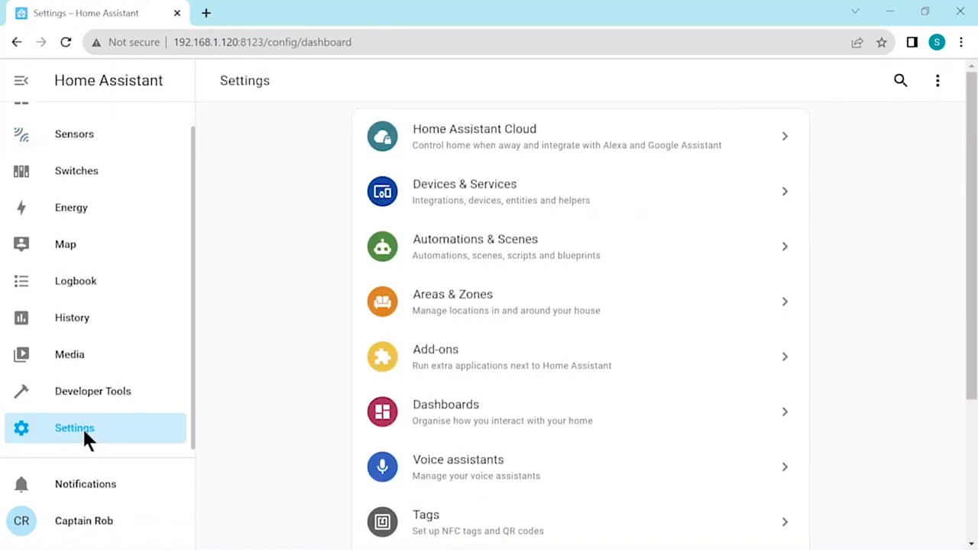
mouse_move(402, 257)
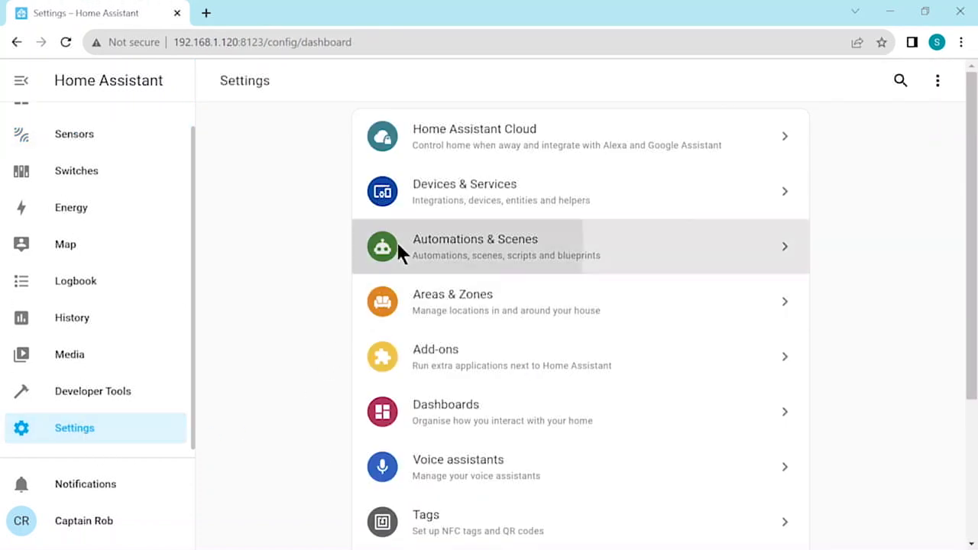
click(473, 246)
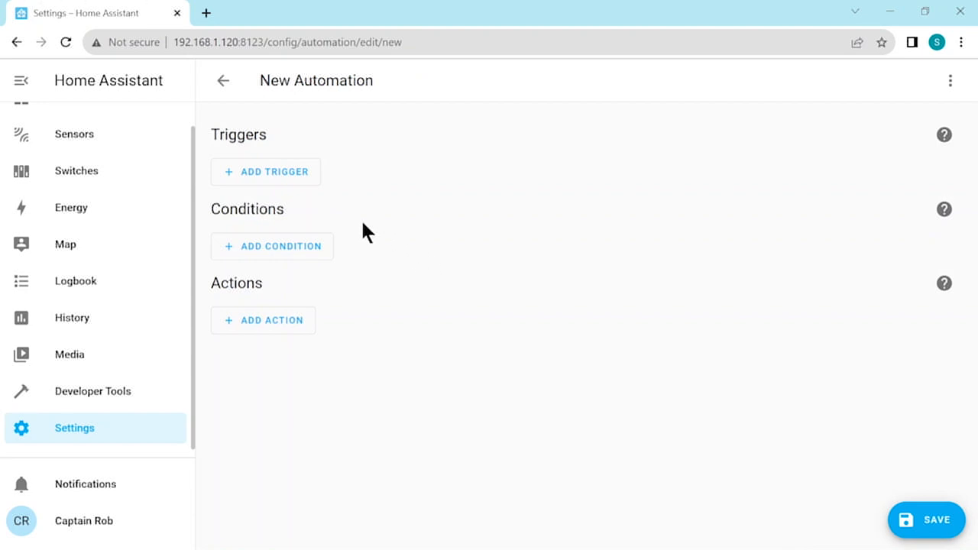
Add a State trigger for Fire Alarm Smoke changing to Detected.
click(266, 171)
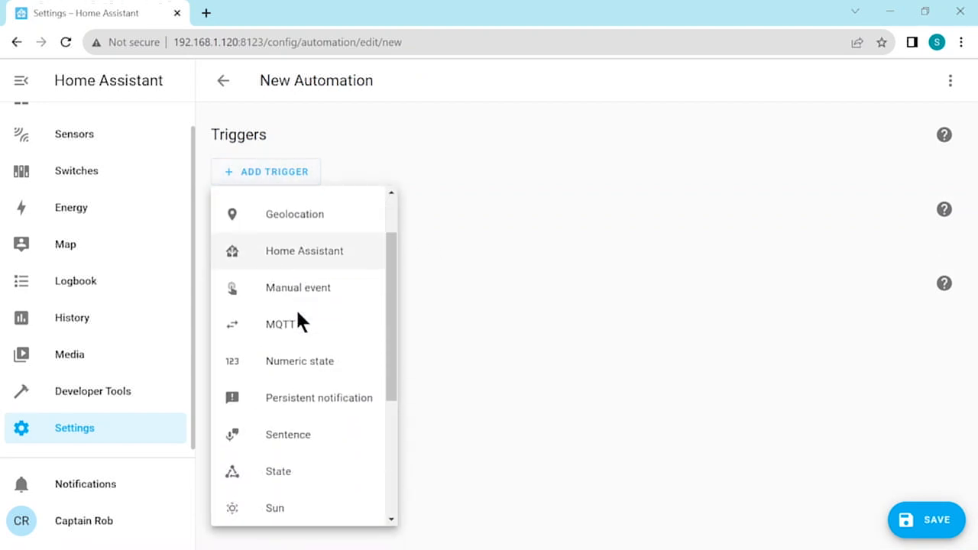
click(277, 471)
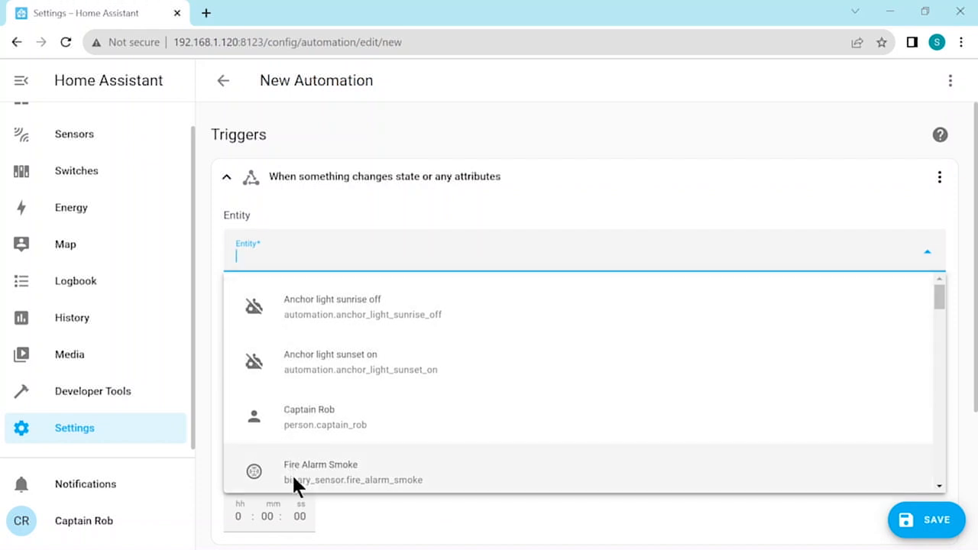
click(344, 472)
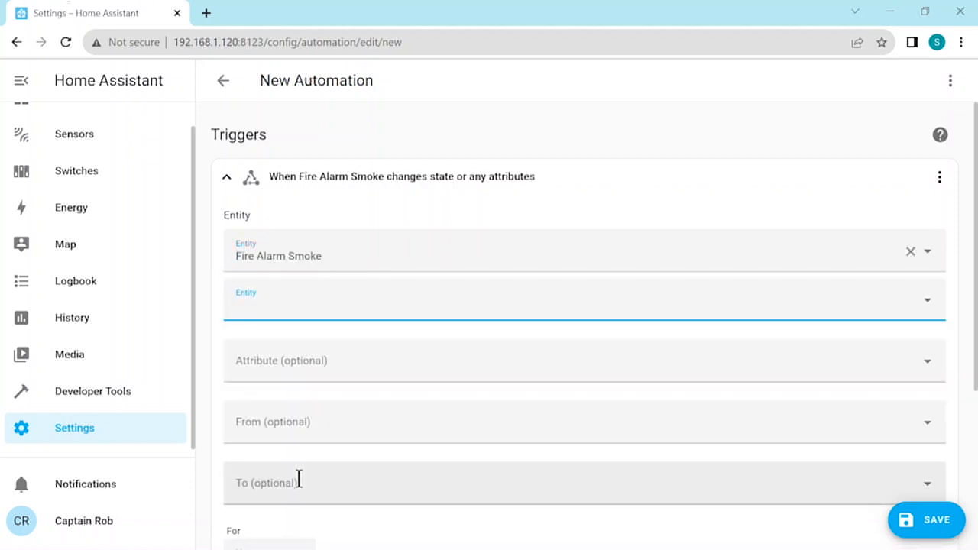
mouse_move(323, 413)
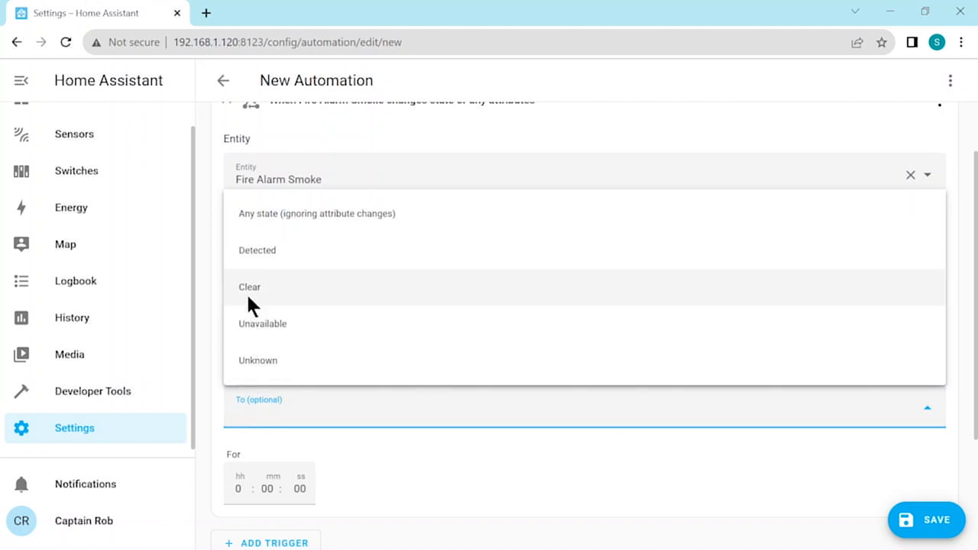
mouse_move(268, 255)
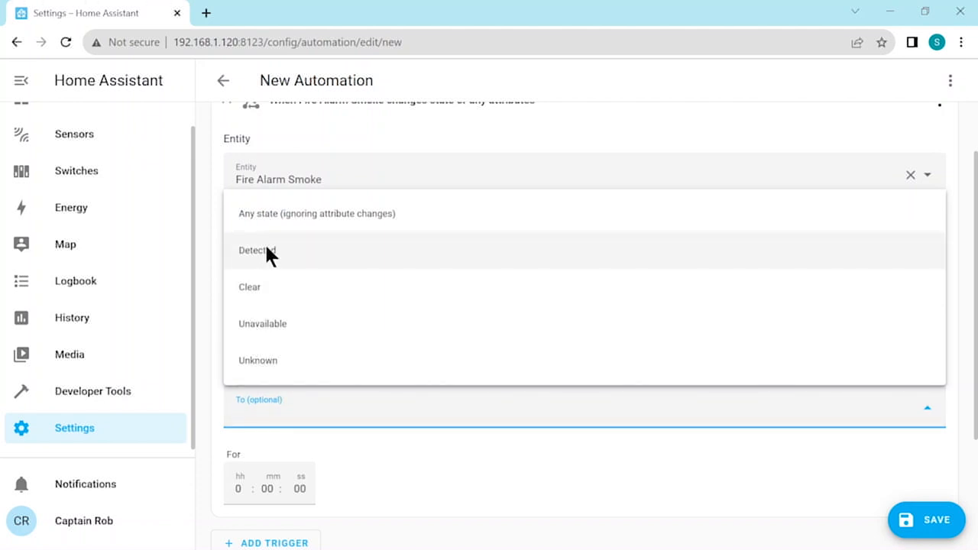
click(255, 250)
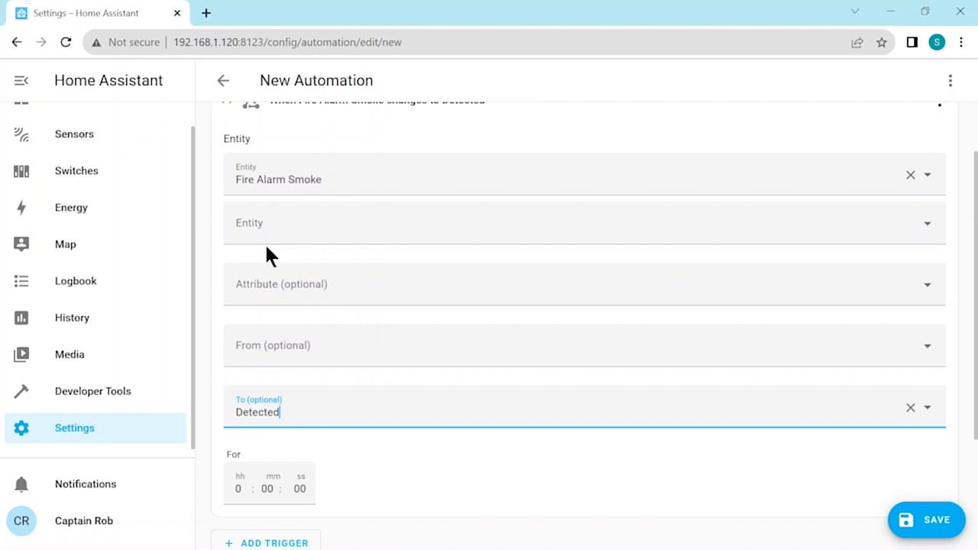
scroll(down, 3)
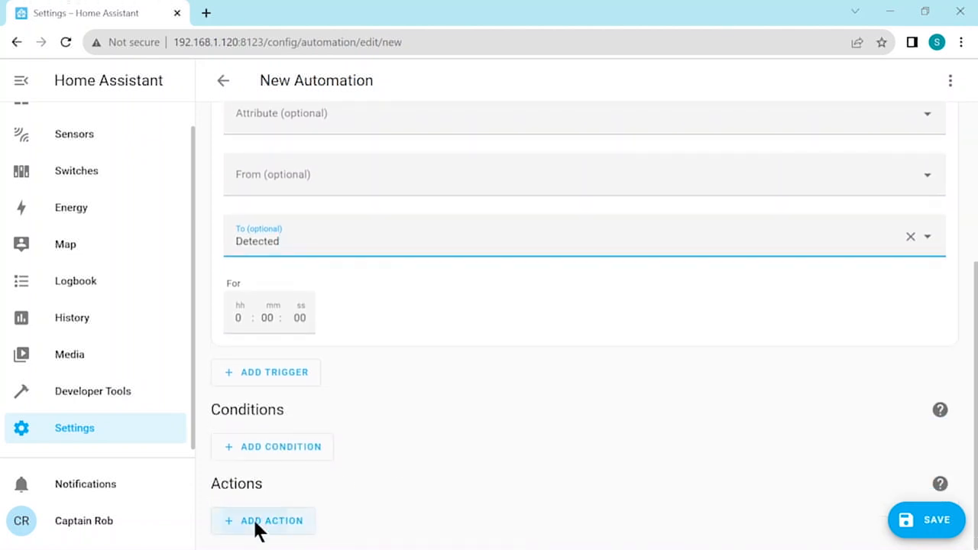
Add a mobile app notification action with the message 'Smoke Detected'.
click(262, 521)
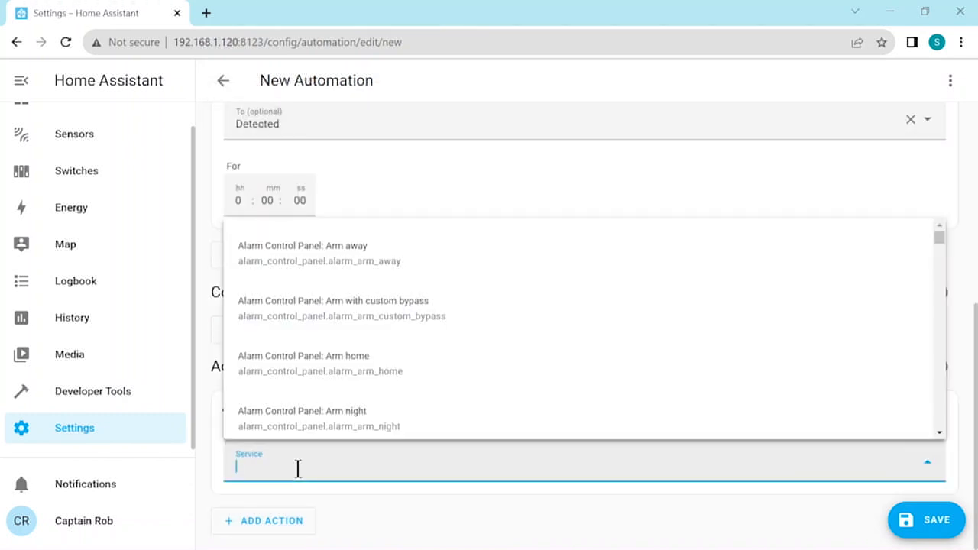
text(noti)
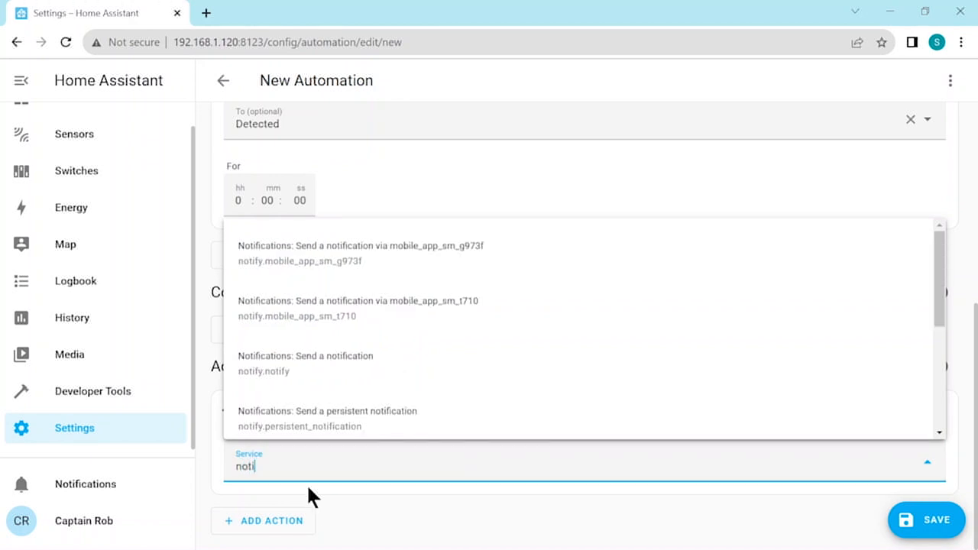
mouse_move(294, 248)
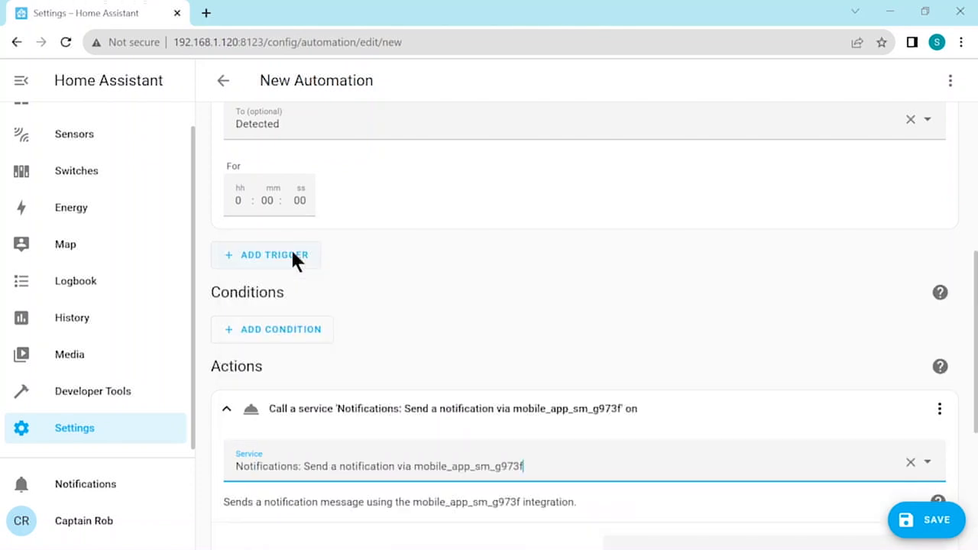
scroll(down, 3)
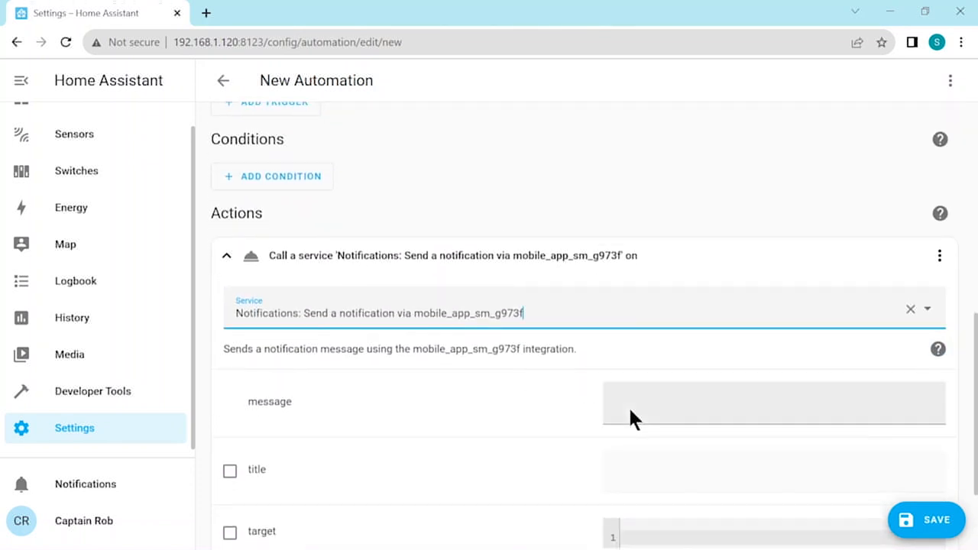
click(774, 403)
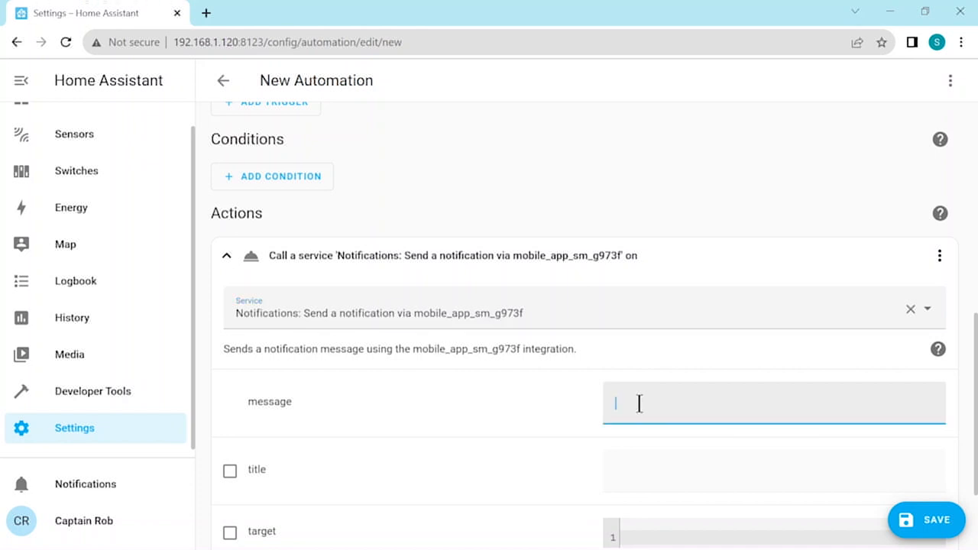
text(s)
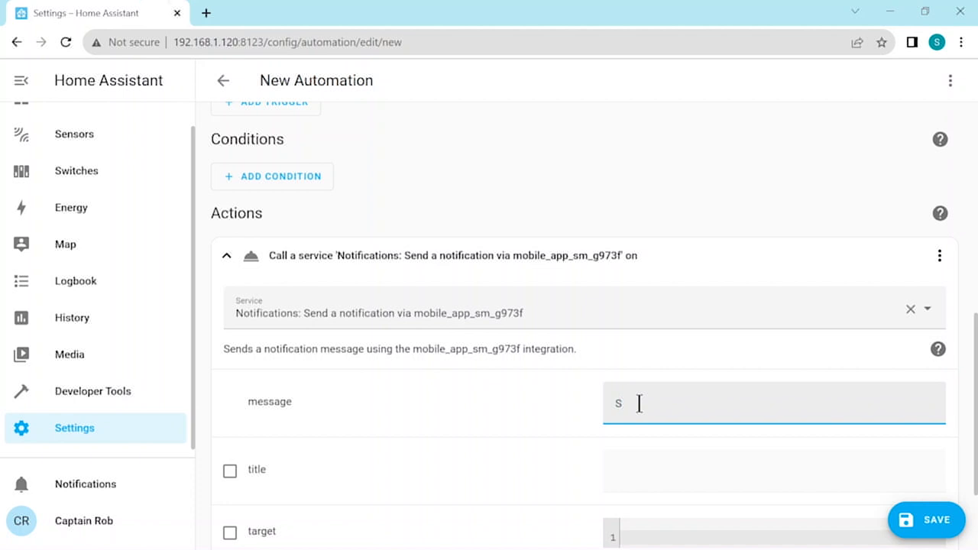
text(Smoke)
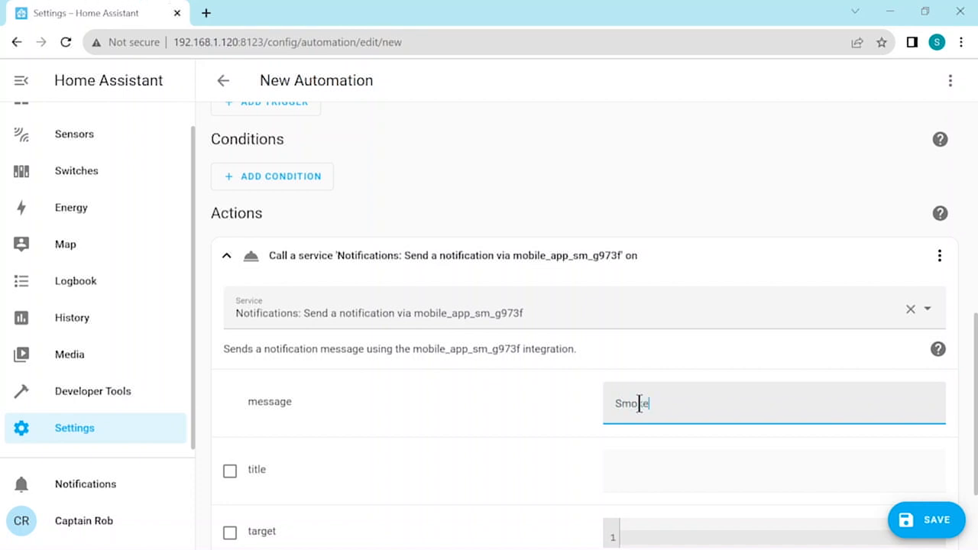
text(Detec)
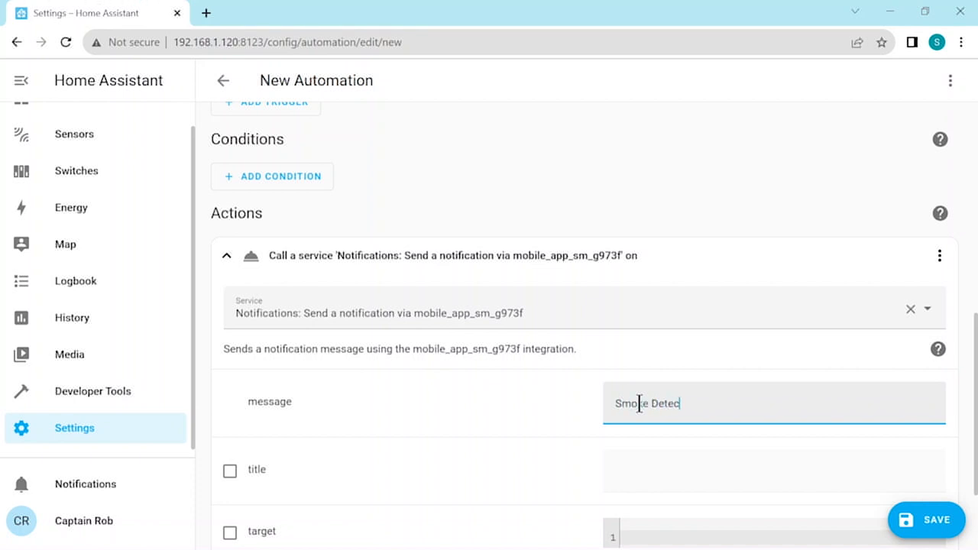
text(ted)
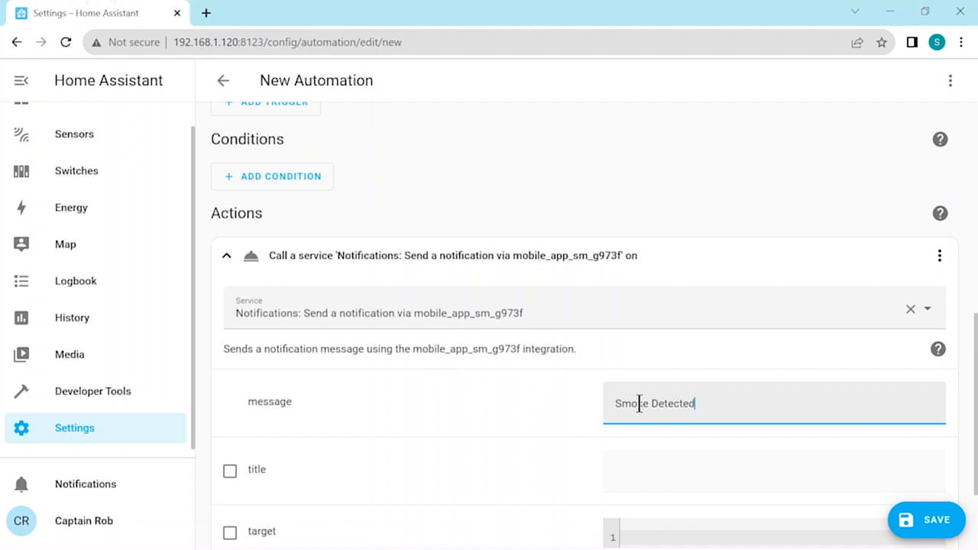
mouse_move(613, 409)
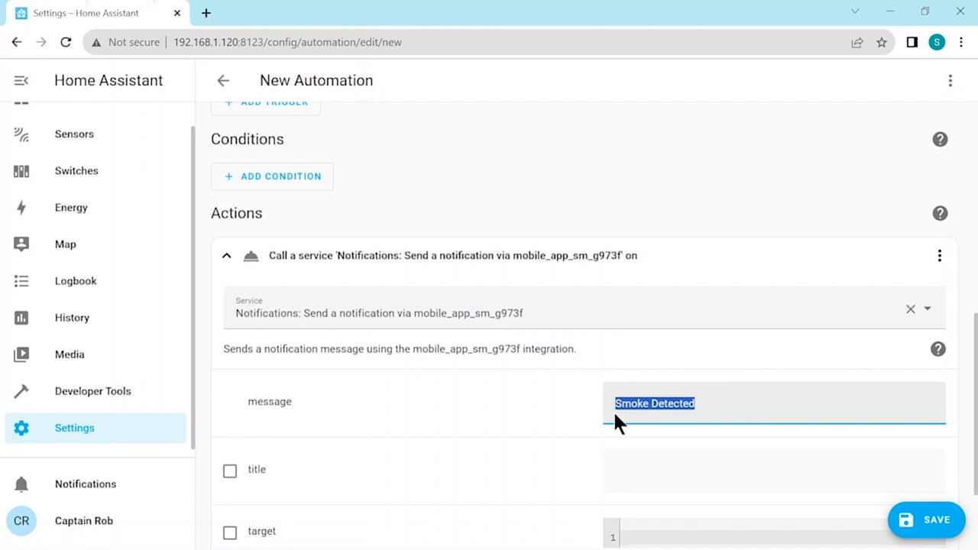
scroll(down, 3)
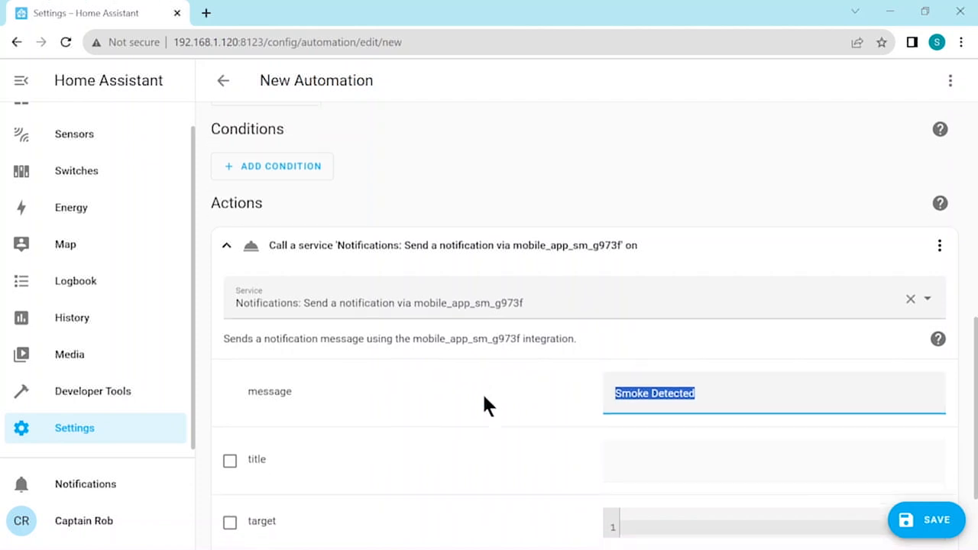
scroll(down, 3)
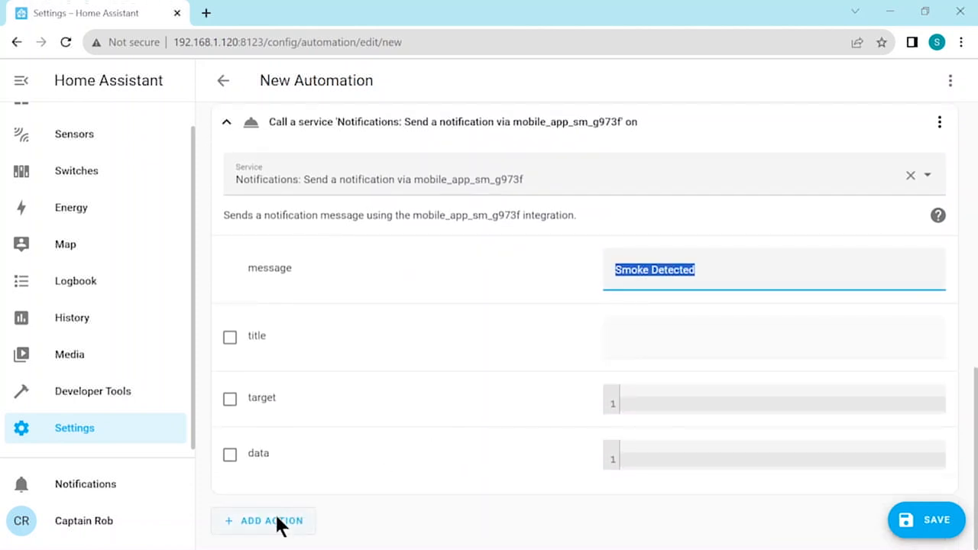
Add a WhatsApp notification service call with the message 'Smoke Detected'.
click(272, 521)
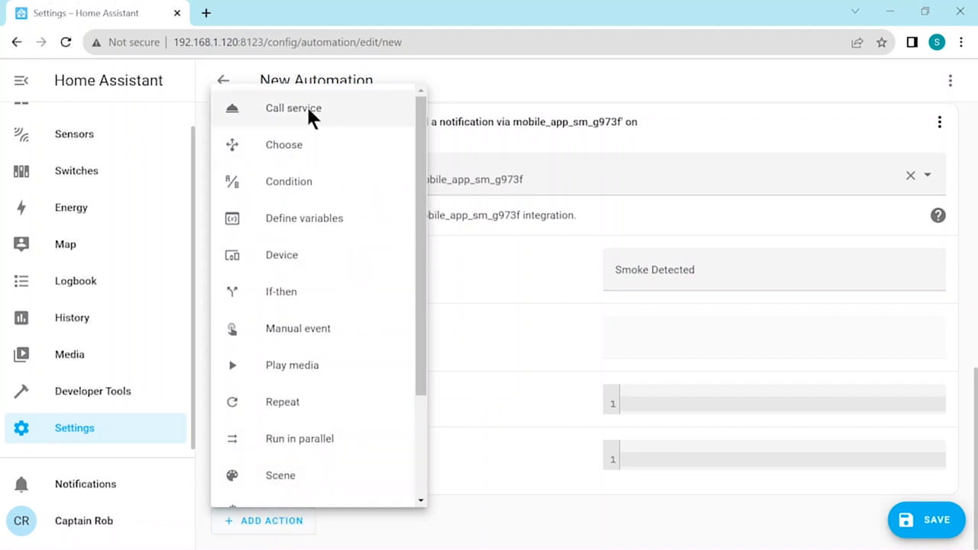
click(293, 108)
text(w)
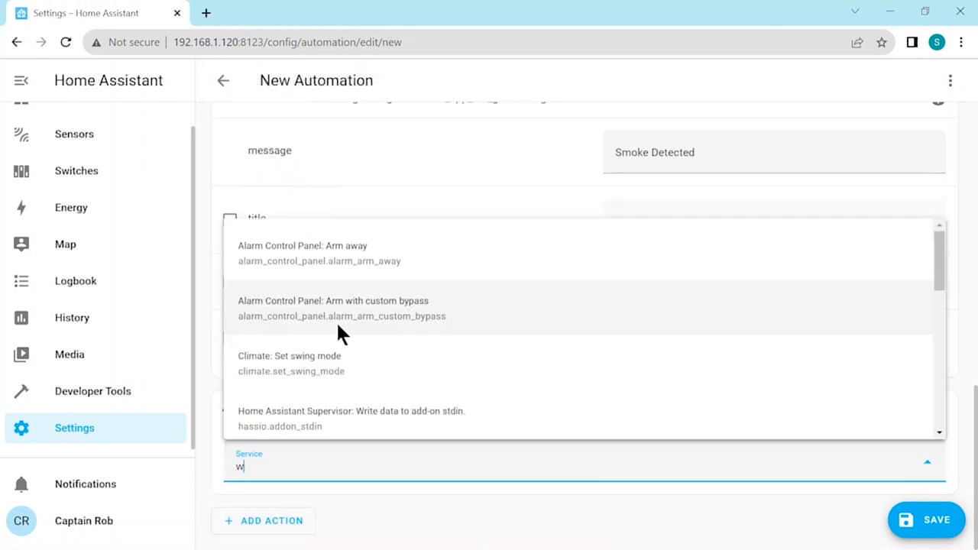
text(ha)
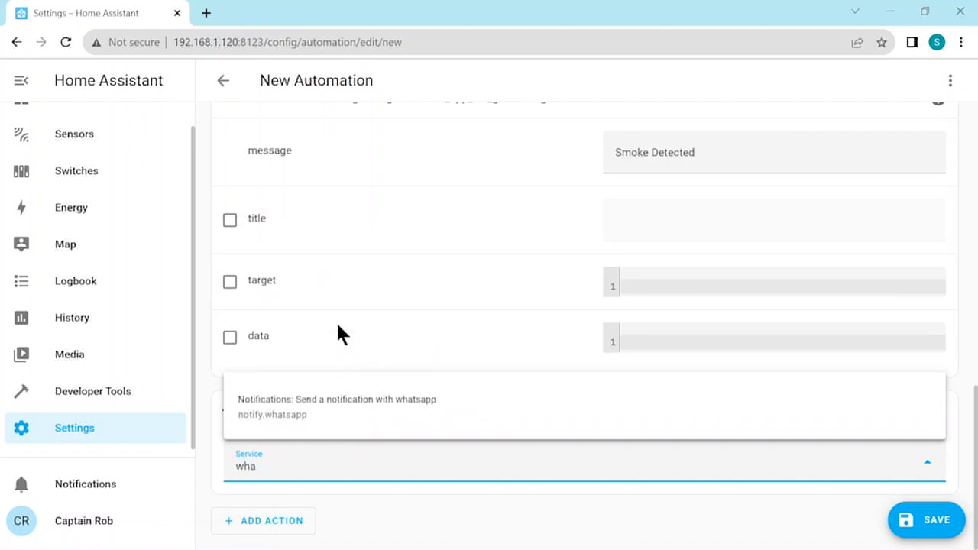
click(336, 406)
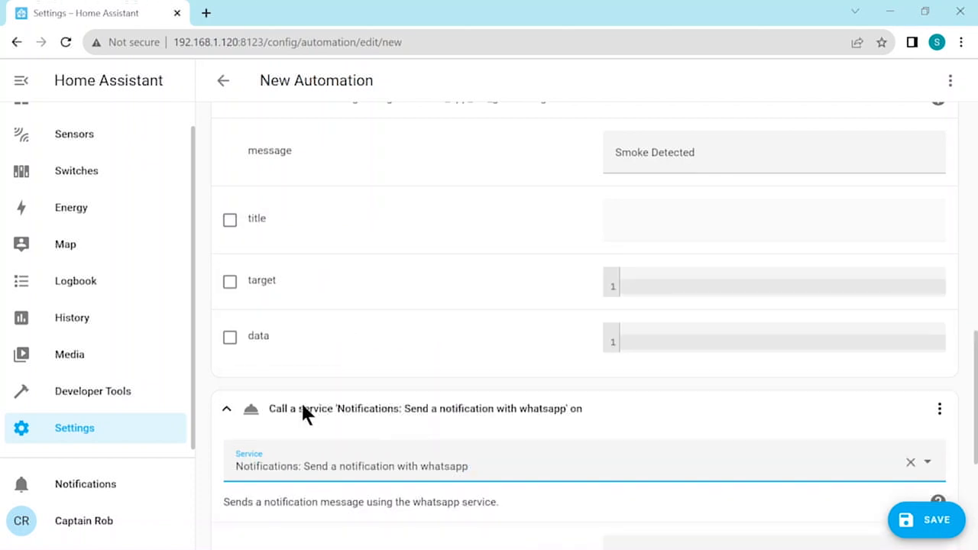
scroll(down, 3)
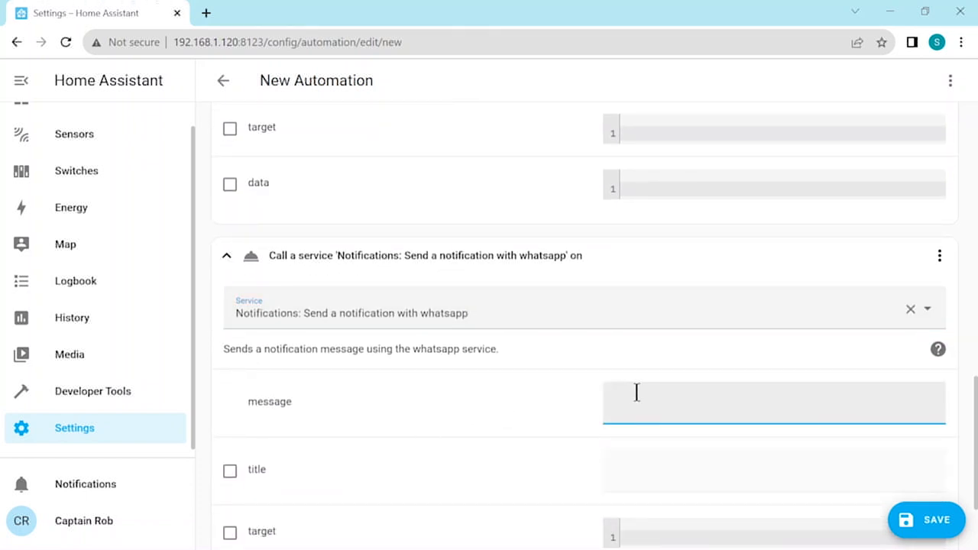
text(Smoke Detected)
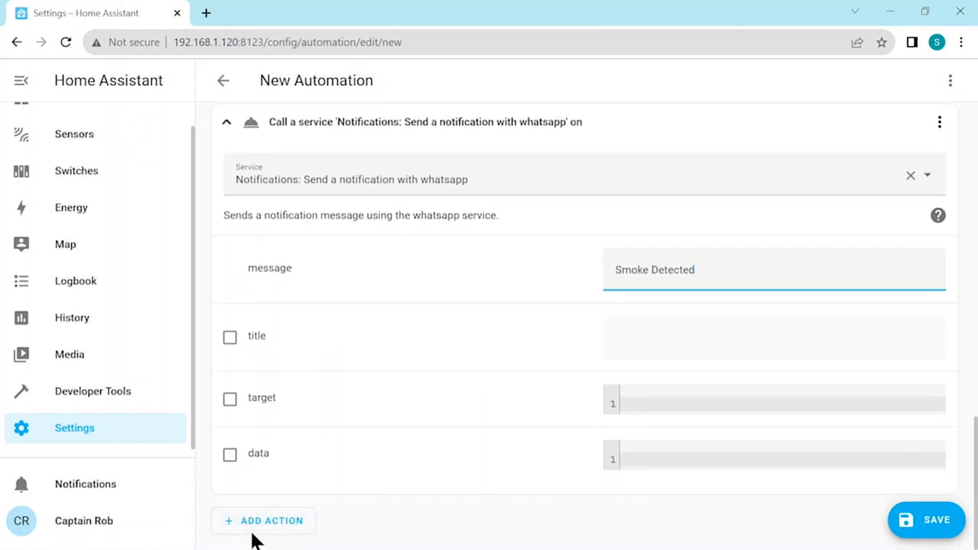
Add a device action turning on the Indoor Siren Switch, then open the save dialog.
click(263, 520)
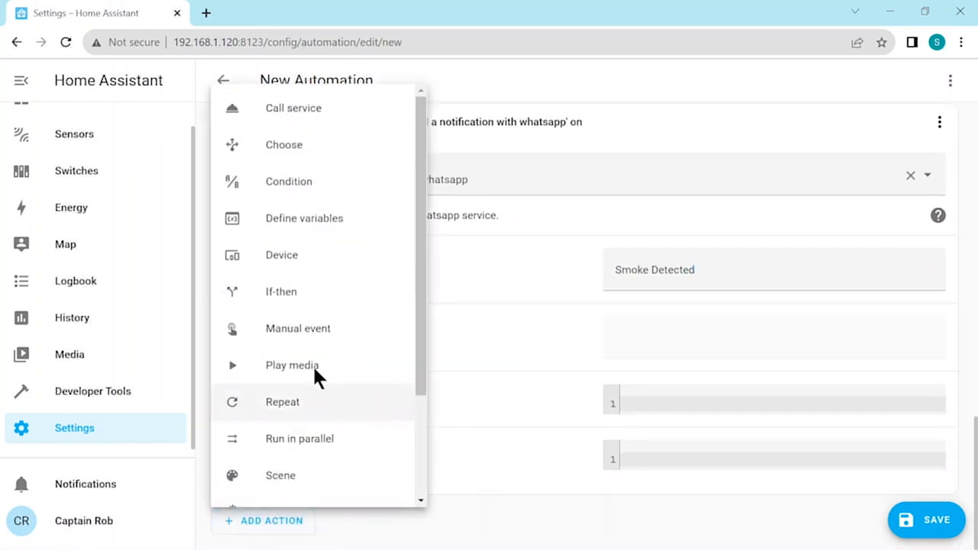
click(281, 255)
text(sire)
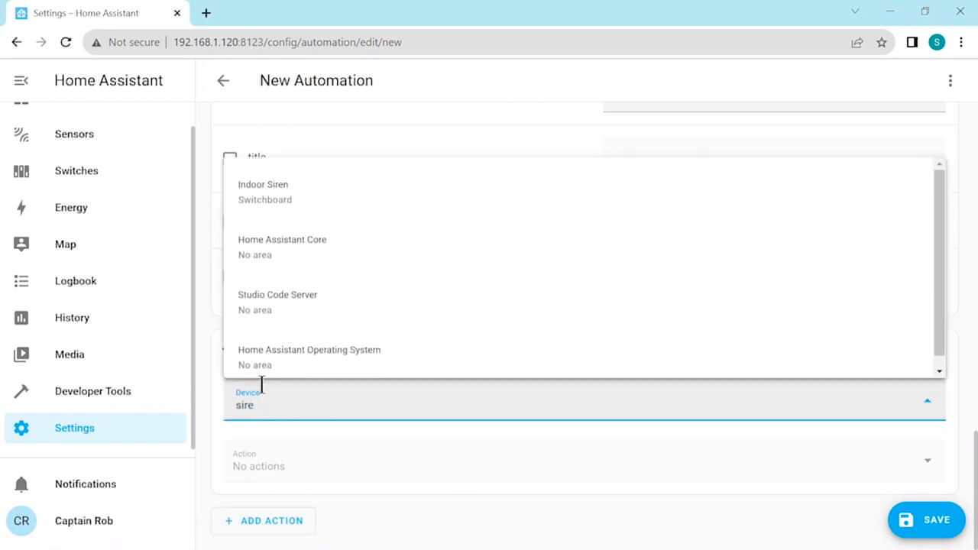
click(263, 184)
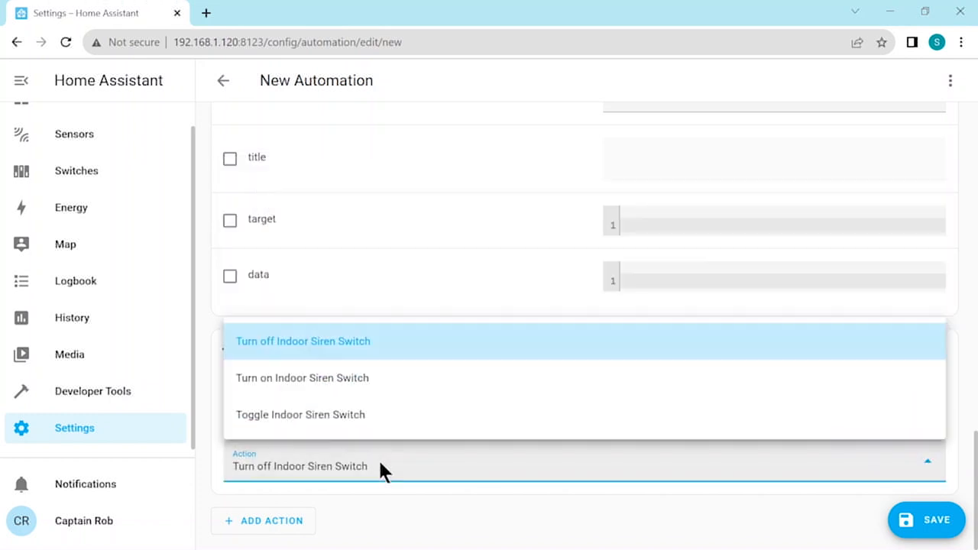
click(302, 378)
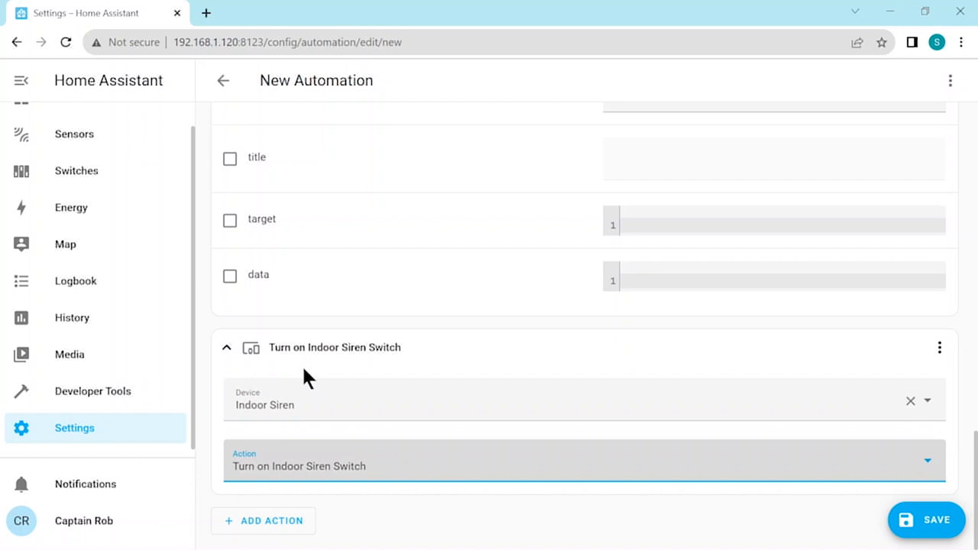
mouse_move(813, 495)
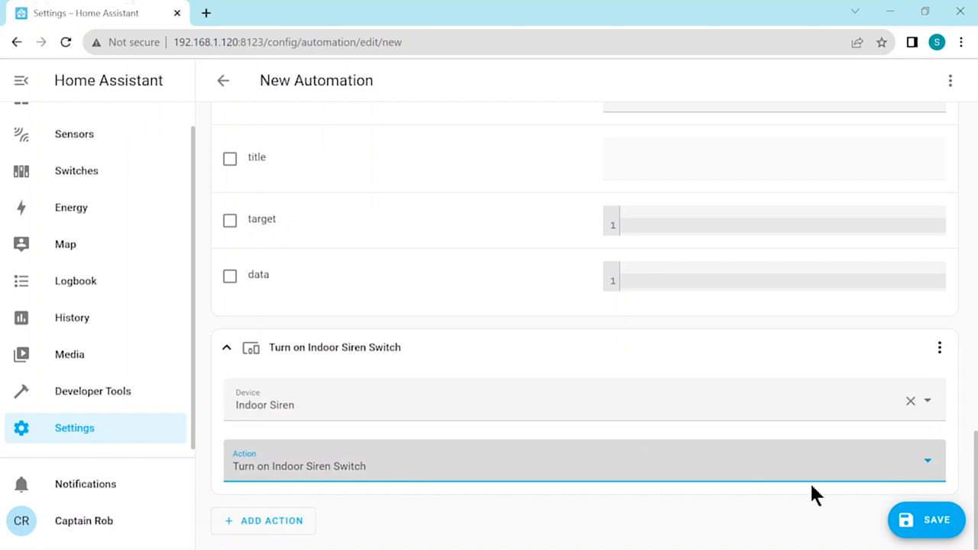
click(927, 519)
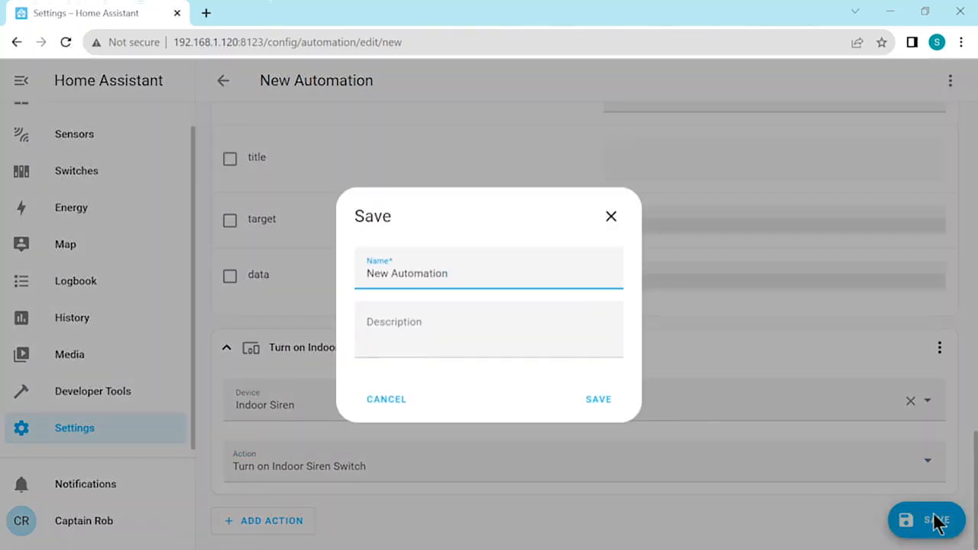
Replace the default name with 'Fire Check' and save the automation.
key(Backspace)
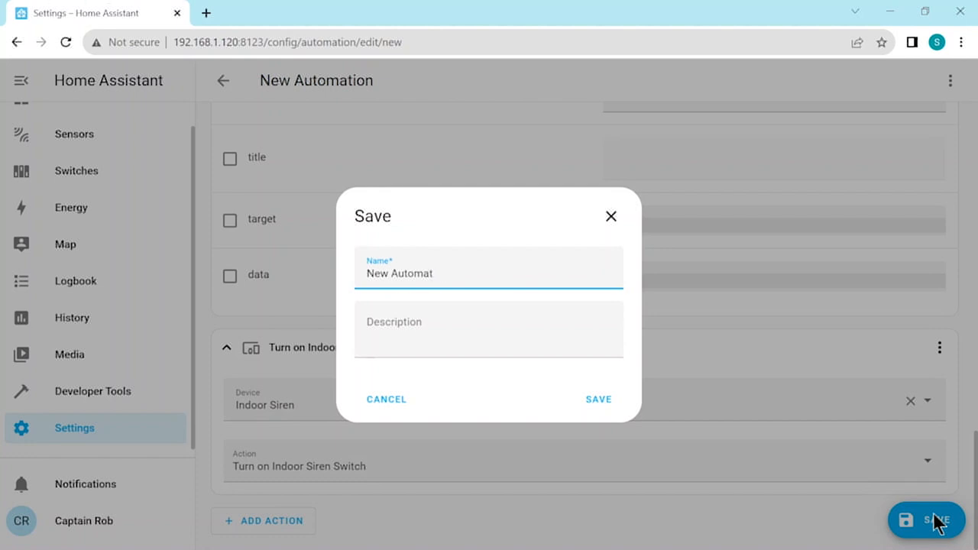
text(Fire Chec)
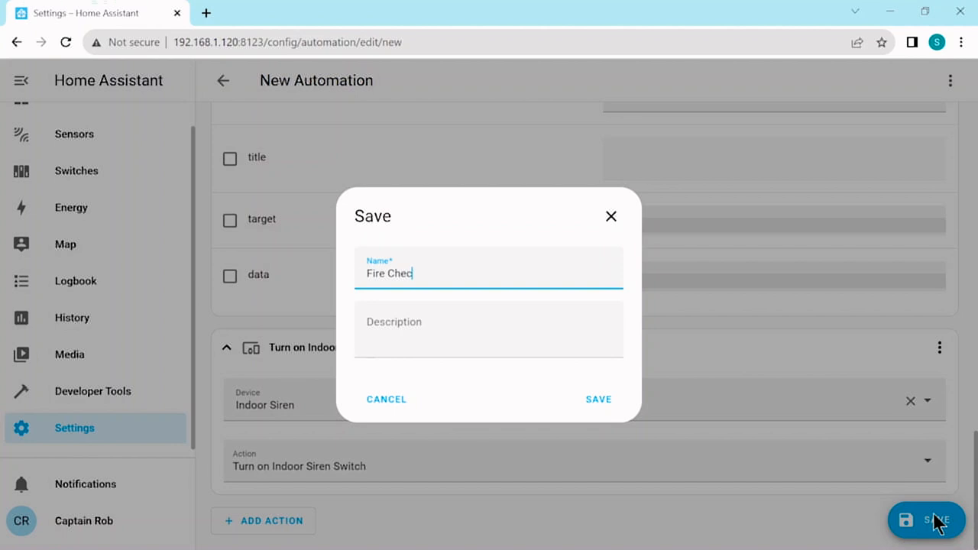
text(k)
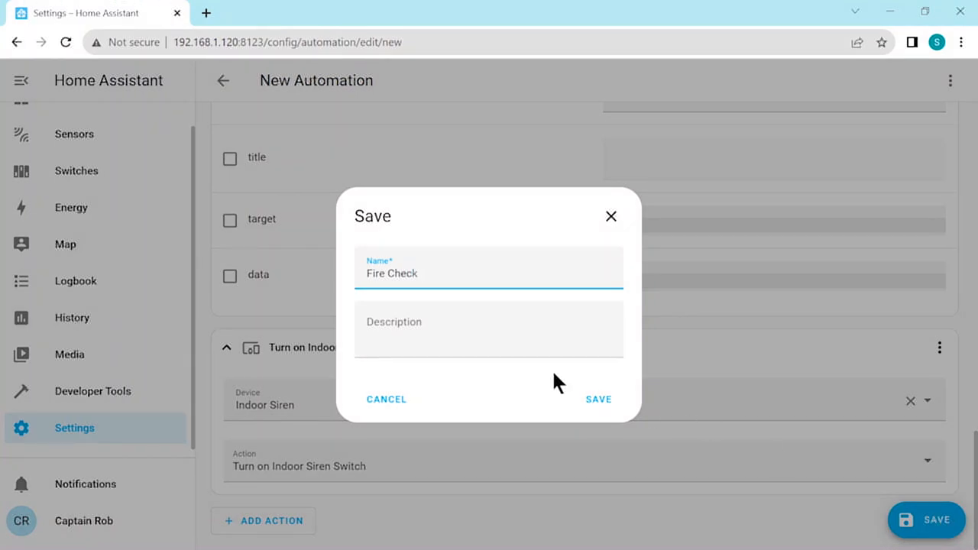
click(598, 399)
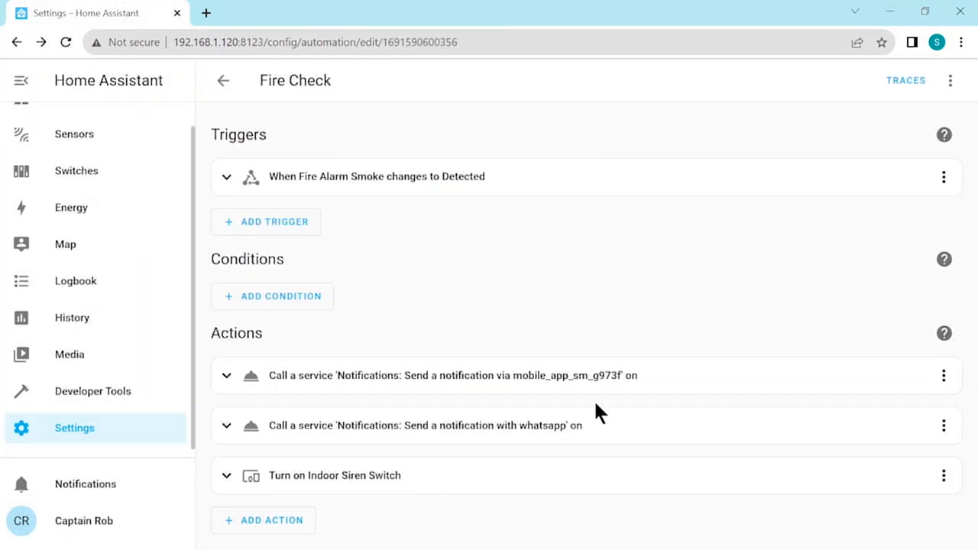
mouse_move(588, 337)
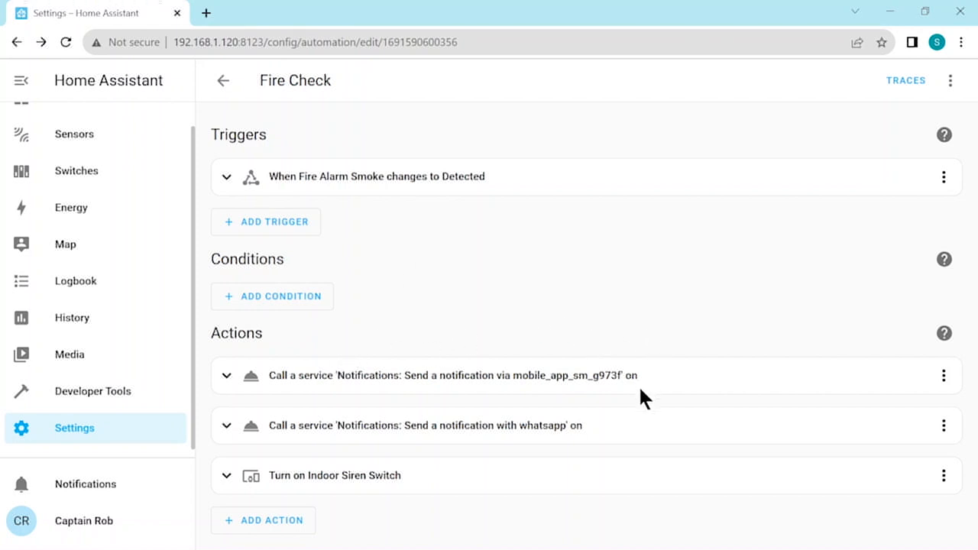
mouse_move(510, 477)
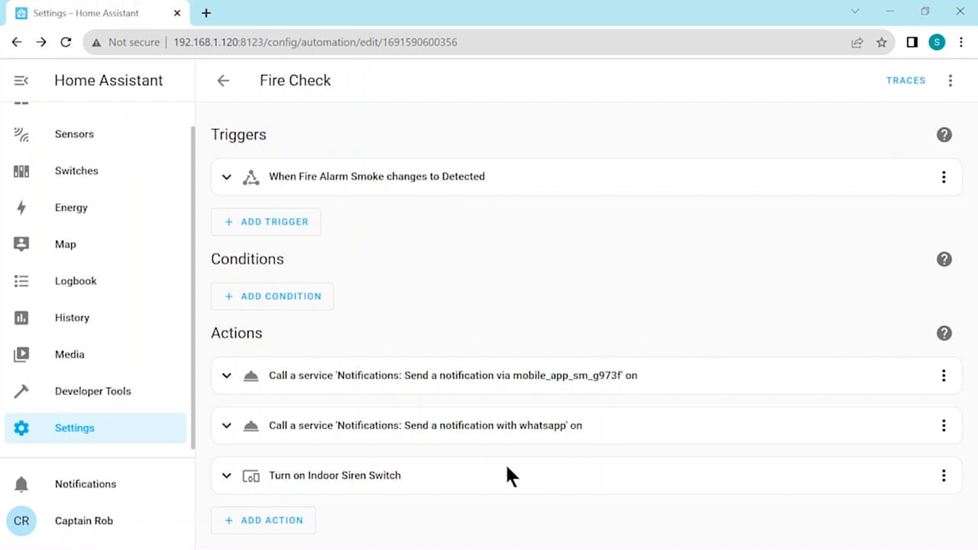
mouse_move(495, 504)
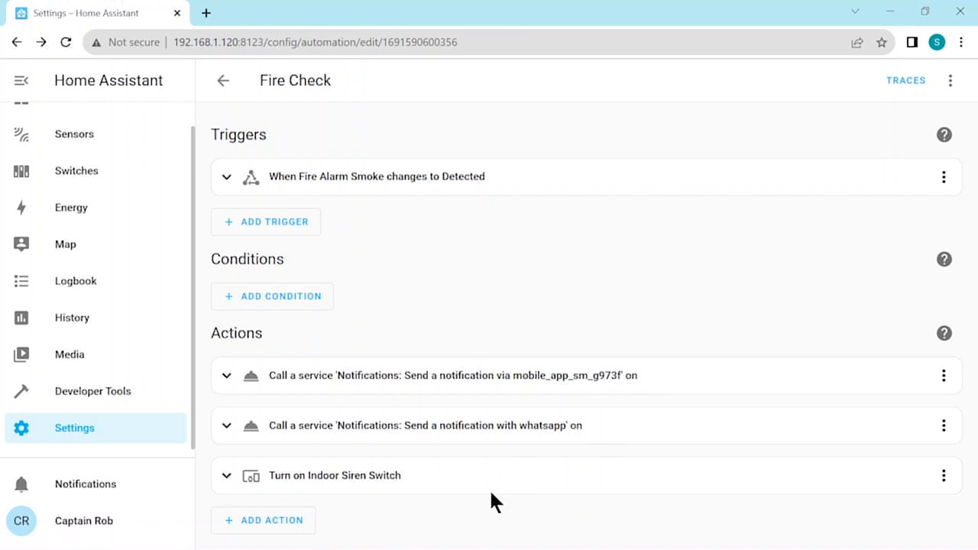
mouse_move(69, 140)
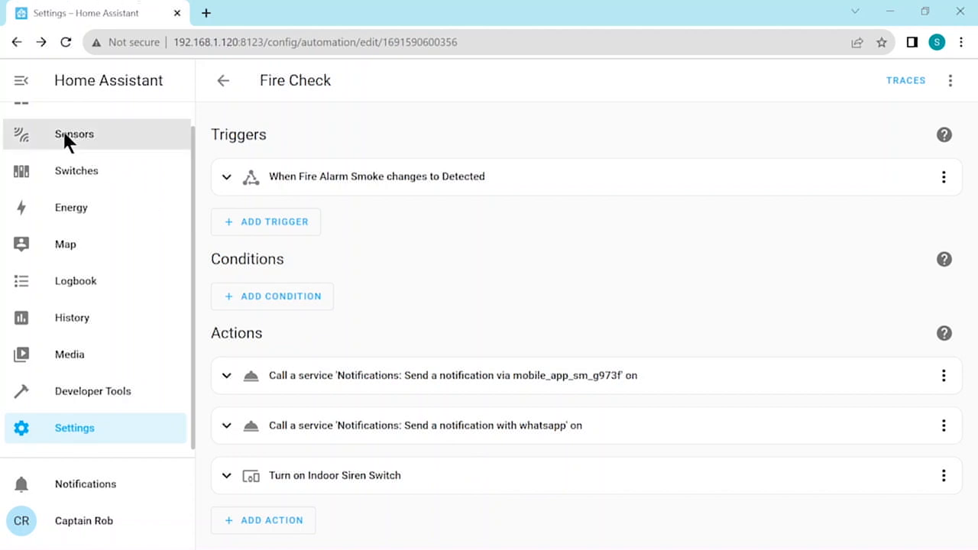
Go to the Sensors dashboard showing the Fire Alarm smoke card as Clear.
click(74, 134)
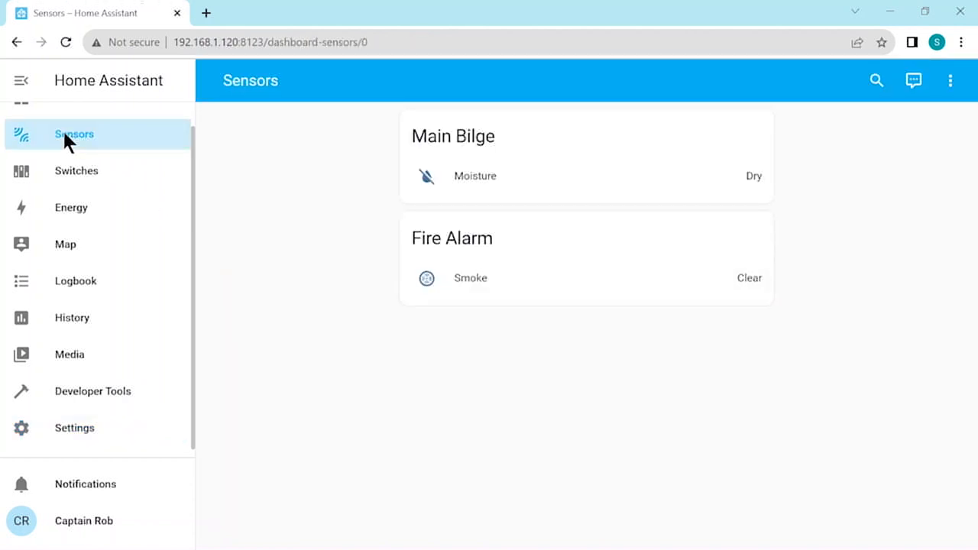